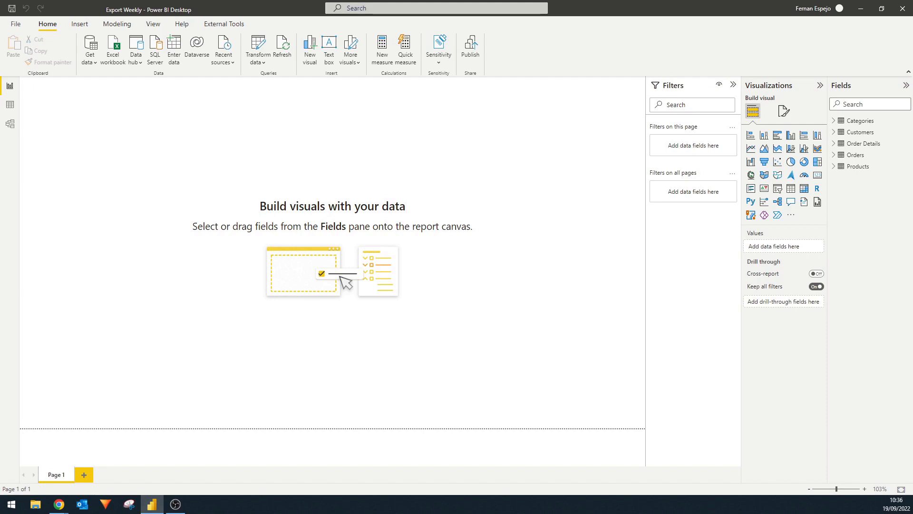
{"action": "mouse_move", "coordinate": [335, 189]}
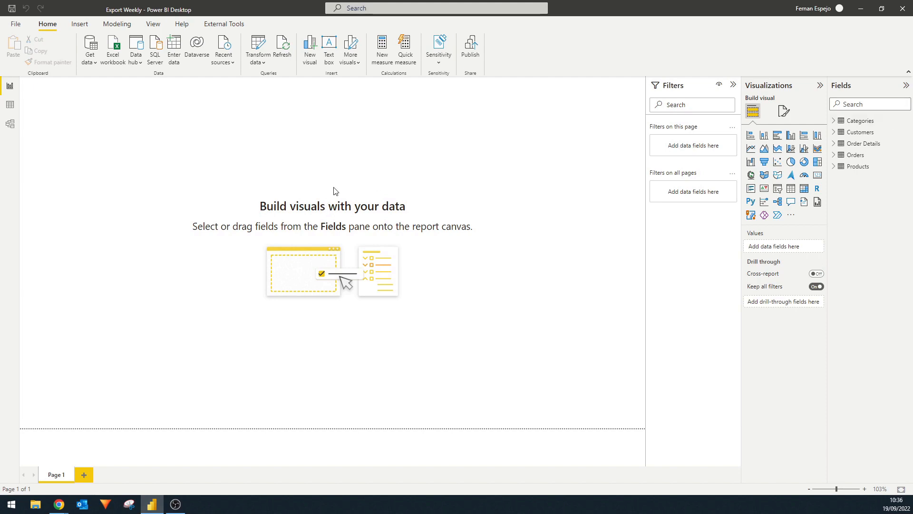
{"action": "mouse_move", "coordinate": [10, 104]}
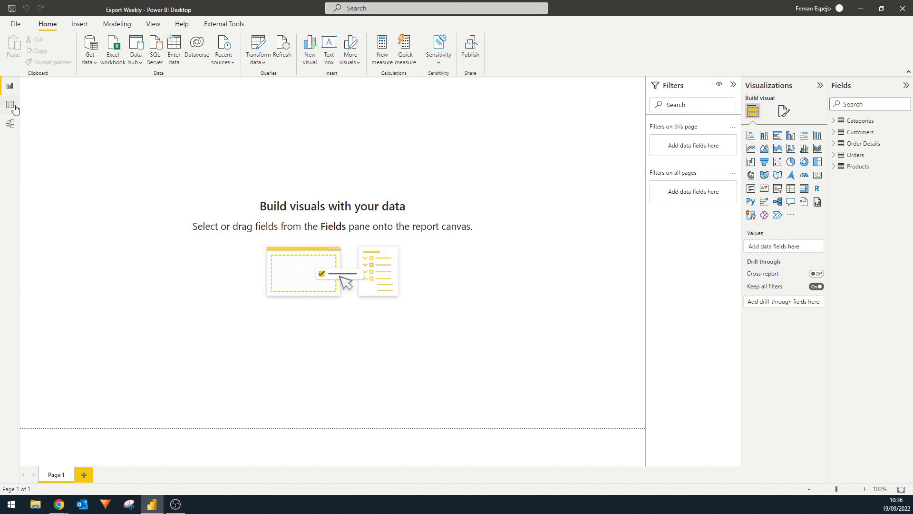
Open the published Export Weekly report from the Demos workspace content list.
{"action": "left_click", "coordinate": [11, 105]}
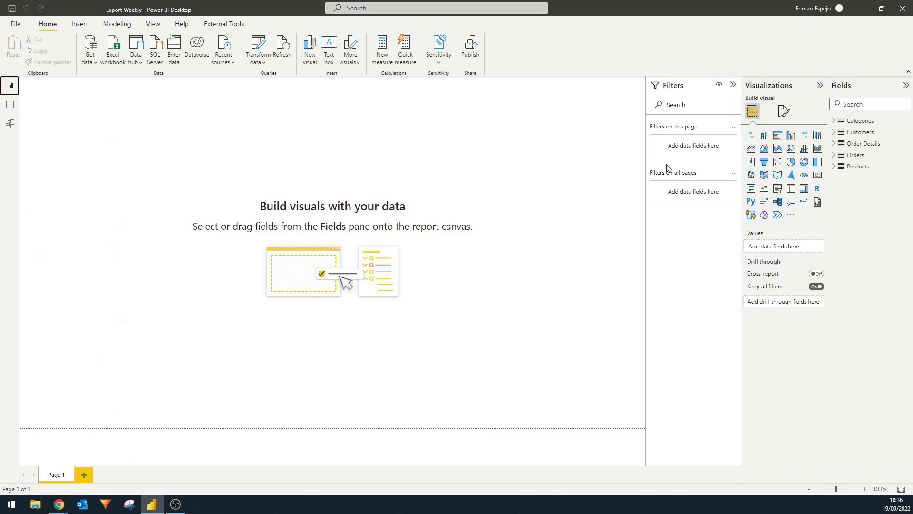
{"action": "mouse_move", "coordinate": [478, 246]}
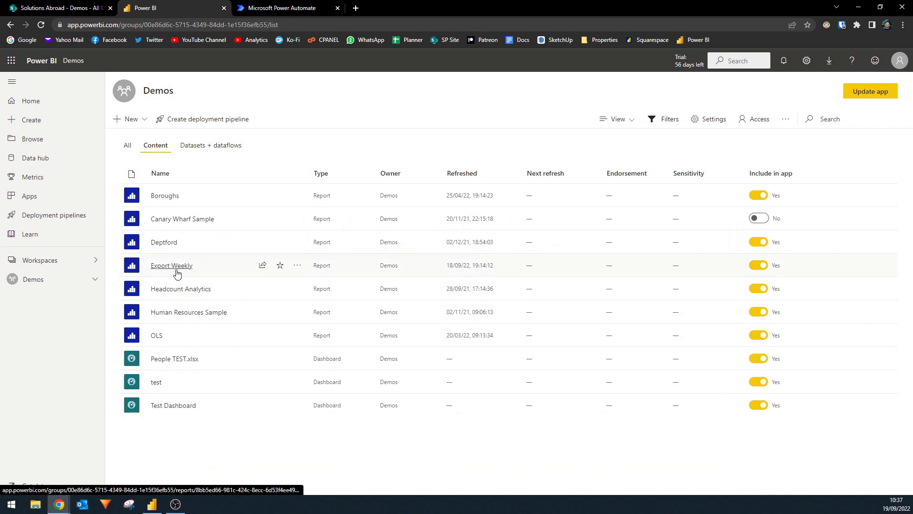
{"action": "left_click", "coordinate": [171, 265]}
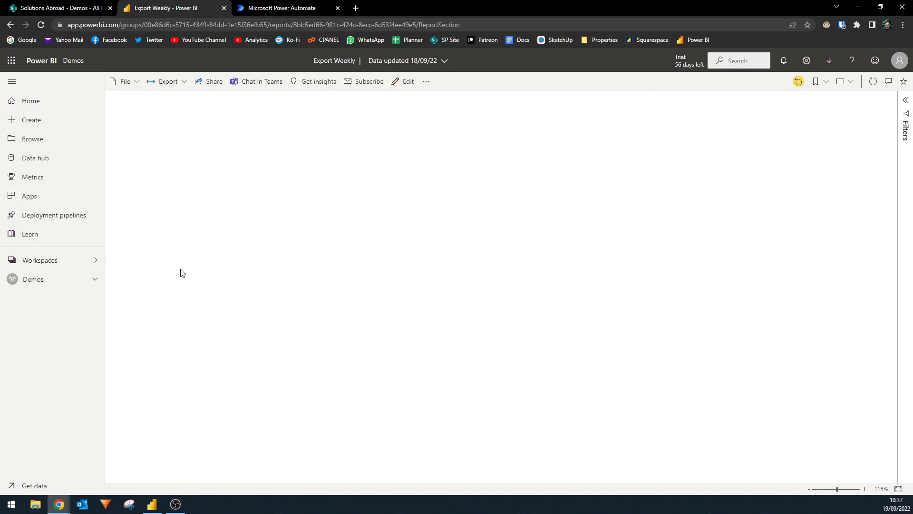
{"action": "mouse_move", "coordinate": [361, 142]}
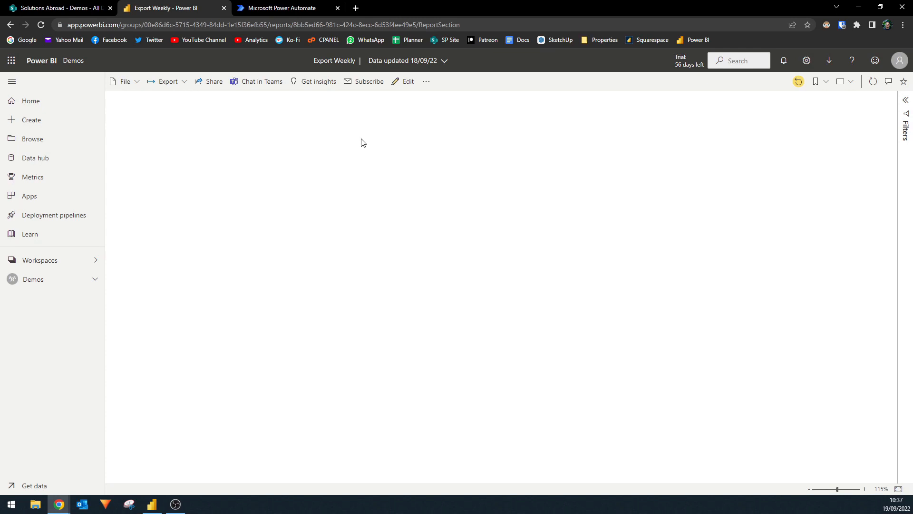
{"action": "mouse_move", "coordinate": [160, 464]}
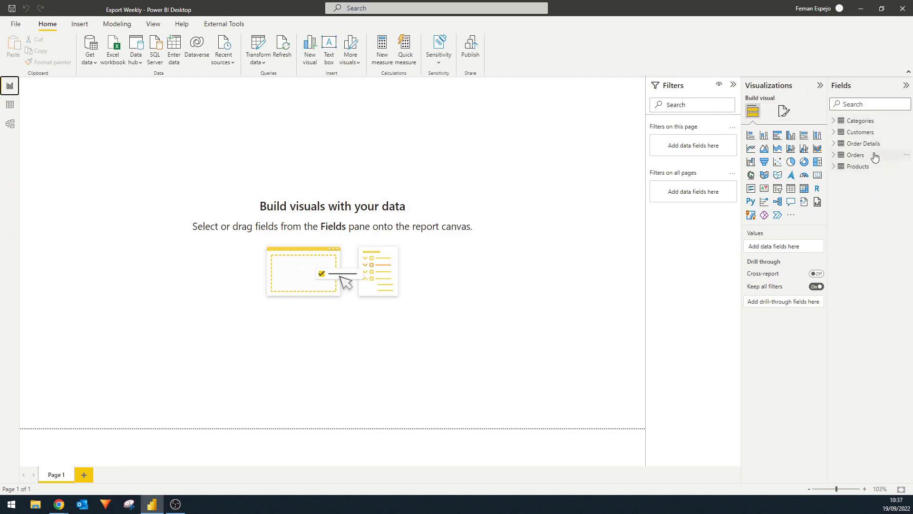
{"action": "mouse_move", "coordinate": [873, 134]}
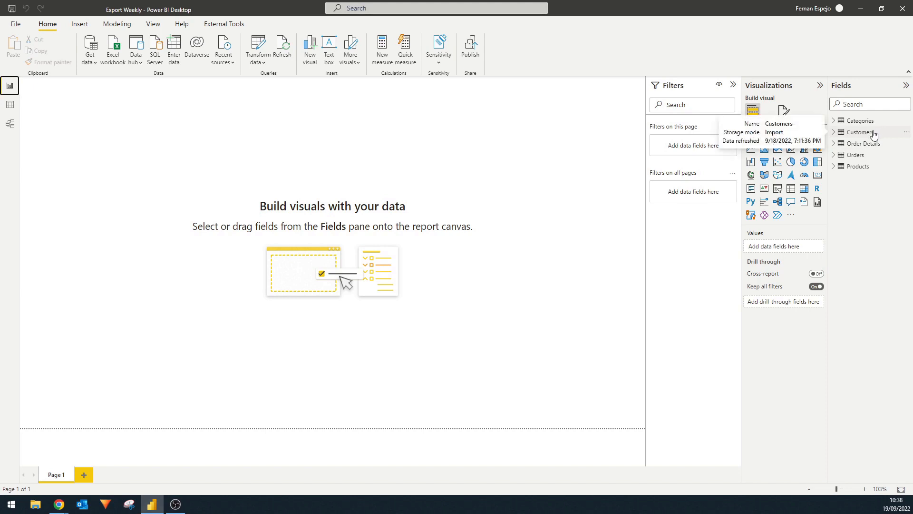
{"action": "mouse_move", "coordinate": [884, 249]}
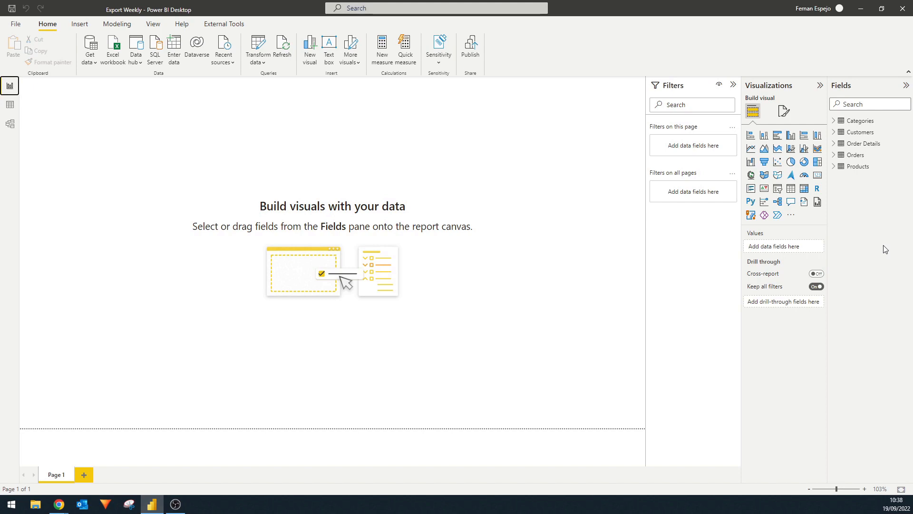
{"action": "mouse_move", "coordinate": [59, 504]}
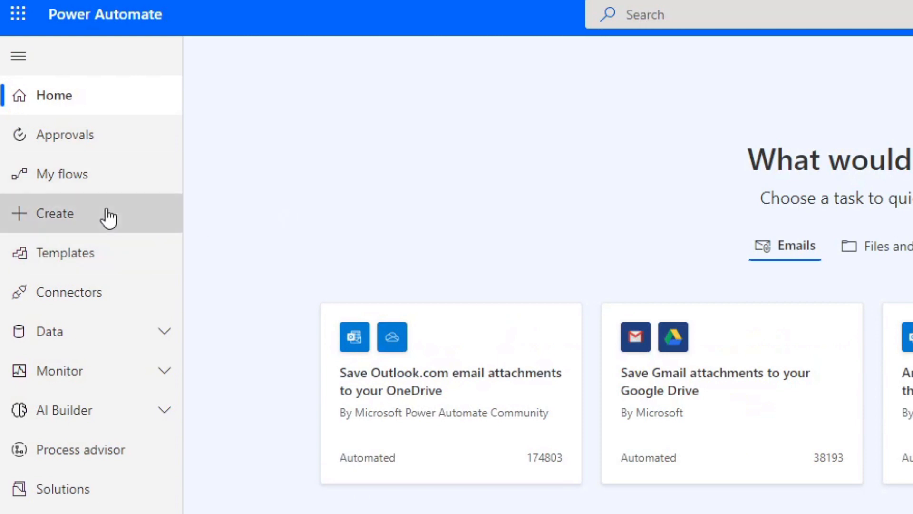
Start a new Scheduled cloud flow and name it Export Weekly.
{"action": "left_click", "coordinate": [55, 213]}
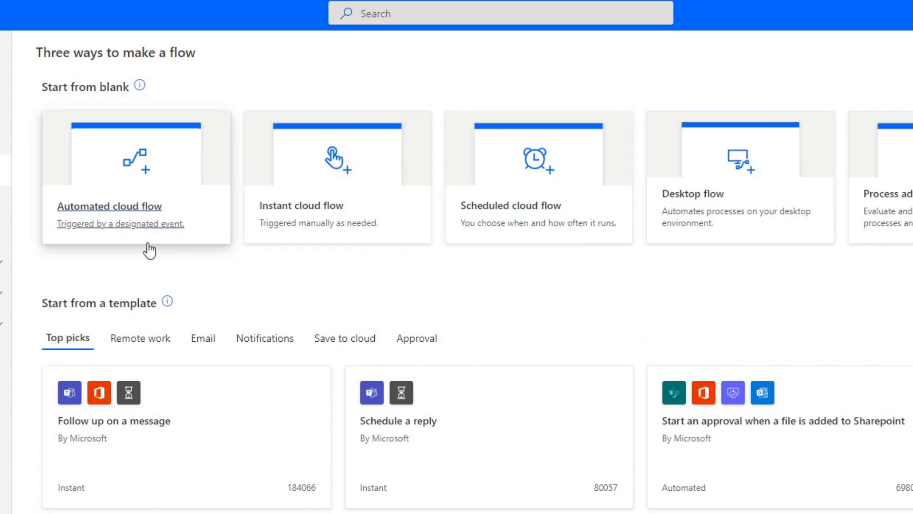
{"action": "mouse_move", "coordinate": [360, 98]}
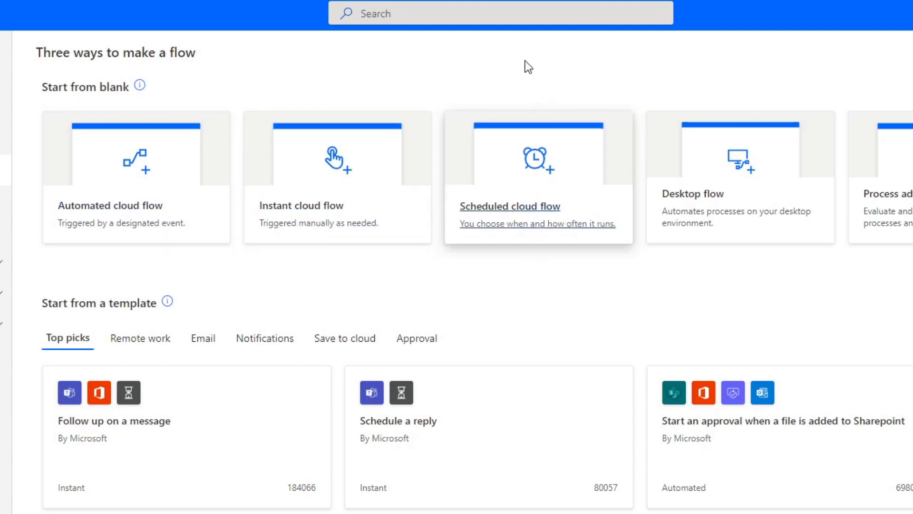
{"action": "left_click", "coordinate": [509, 206]}
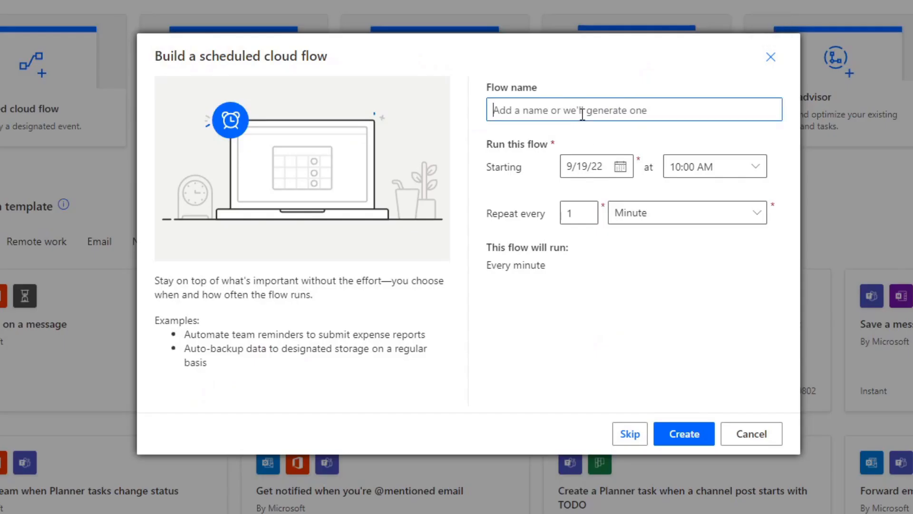
{"action": "type", "text": "Export Weekly"}
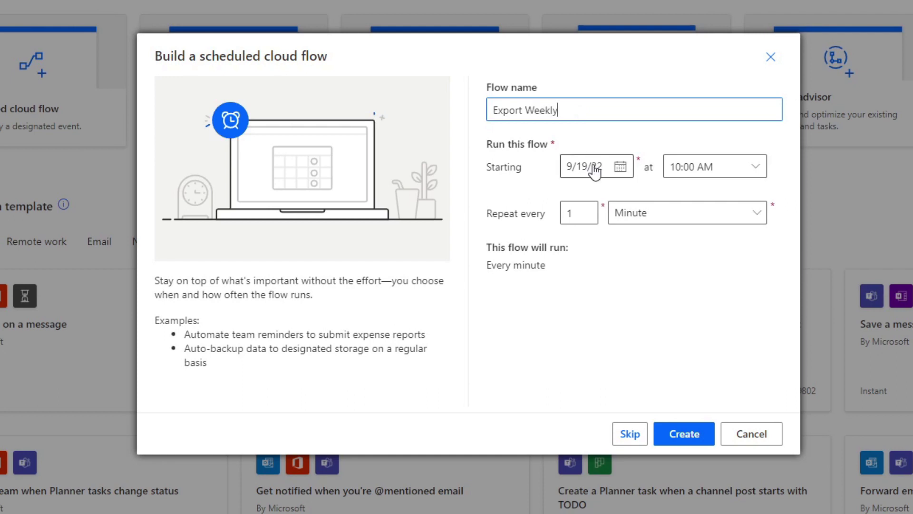
Set the schedule to repeat every 1 Week on Monday with a chosen start date and time.
{"action": "left_click", "coordinate": [620, 165]}
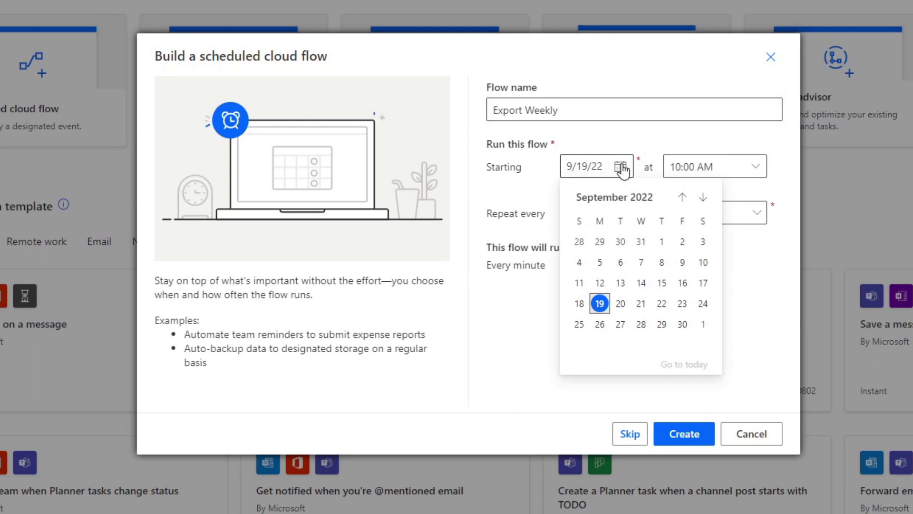
{"action": "left_click", "coordinate": [686, 212]}
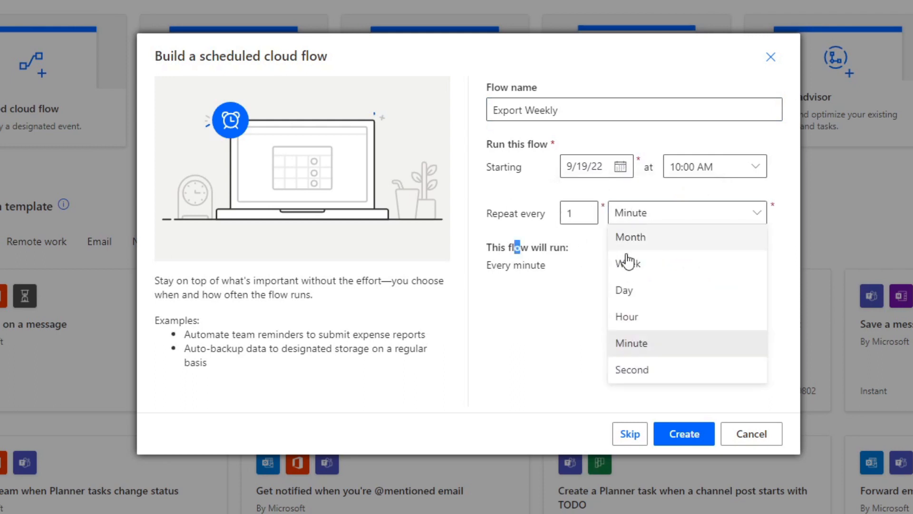
{"action": "left_click", "coordinate": [628, 262]}
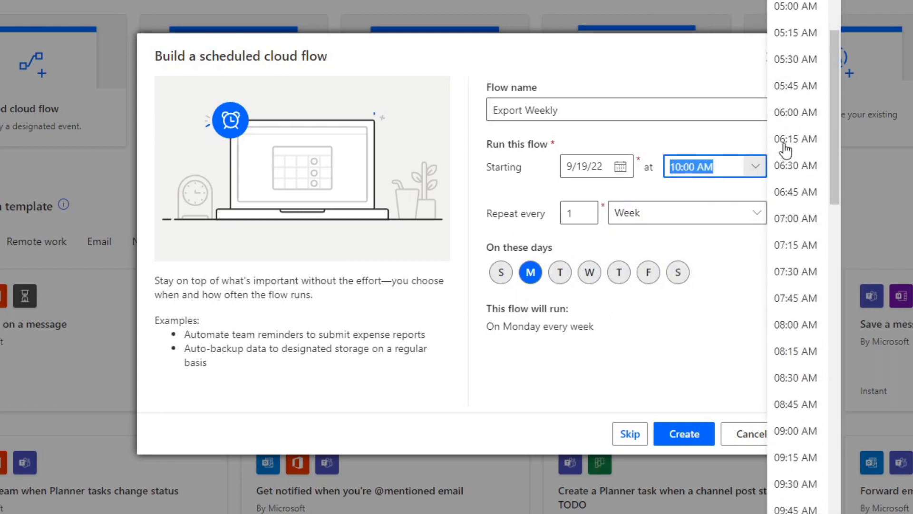
{"action": "left_click", "coordinate": [794, 431]}
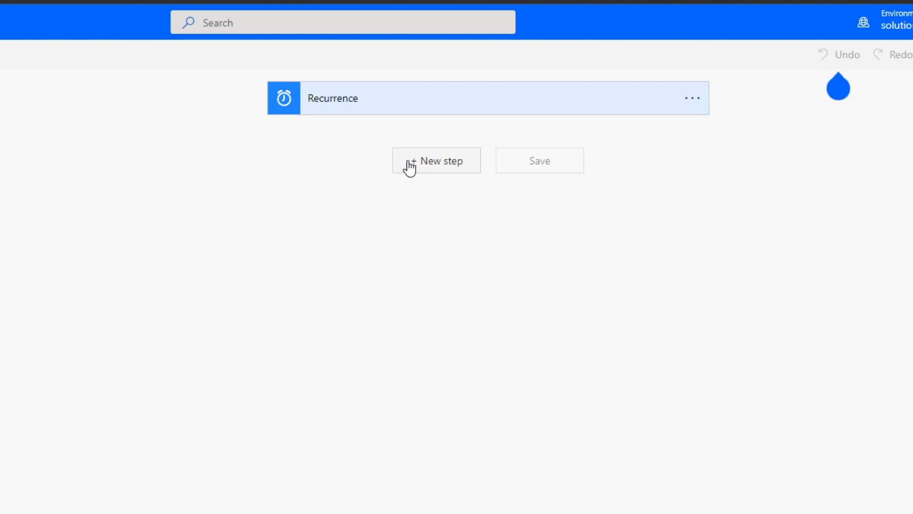
Add a new step after Recurrence and browse the Power BI connector down to its query actions.
{"action": "left_click", "coordinate": [435, 160]}
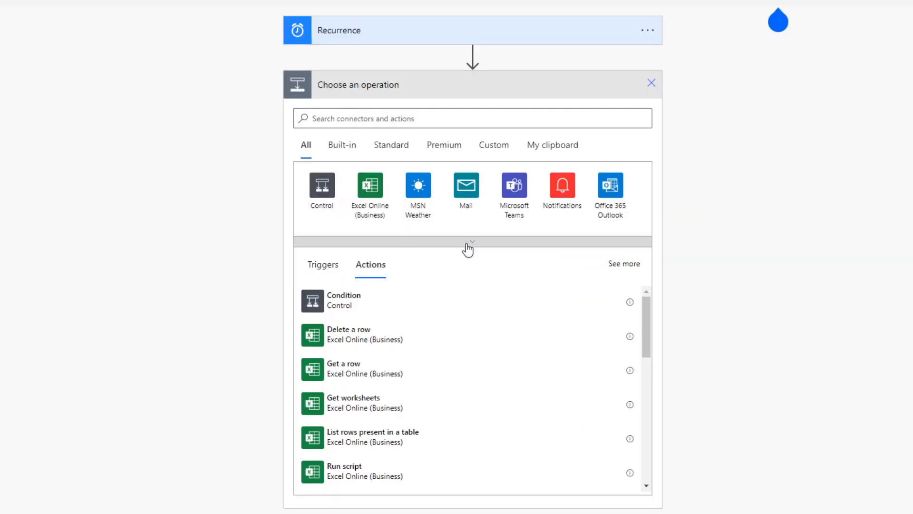
{"action": "left_click", "coordinate": [470, 244]}
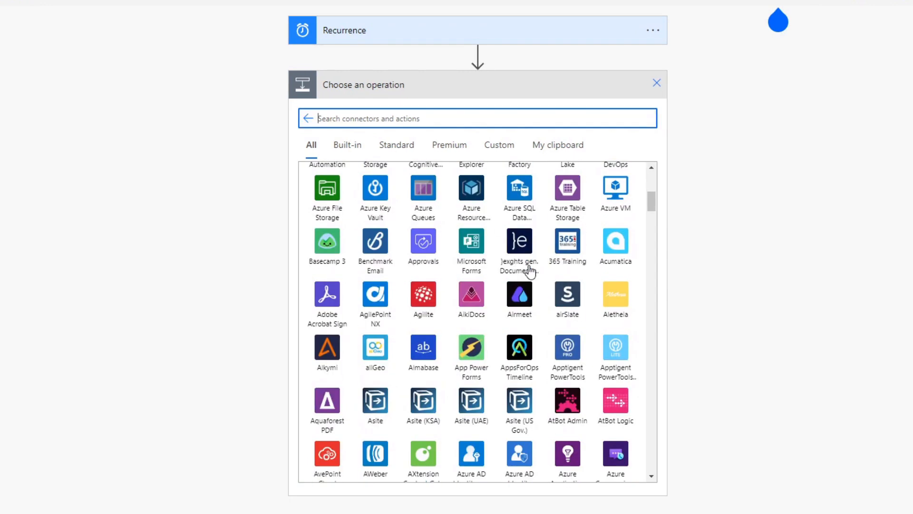
{"action": "scroll", "scroll_direction": "down", "scroll_amount": 3}
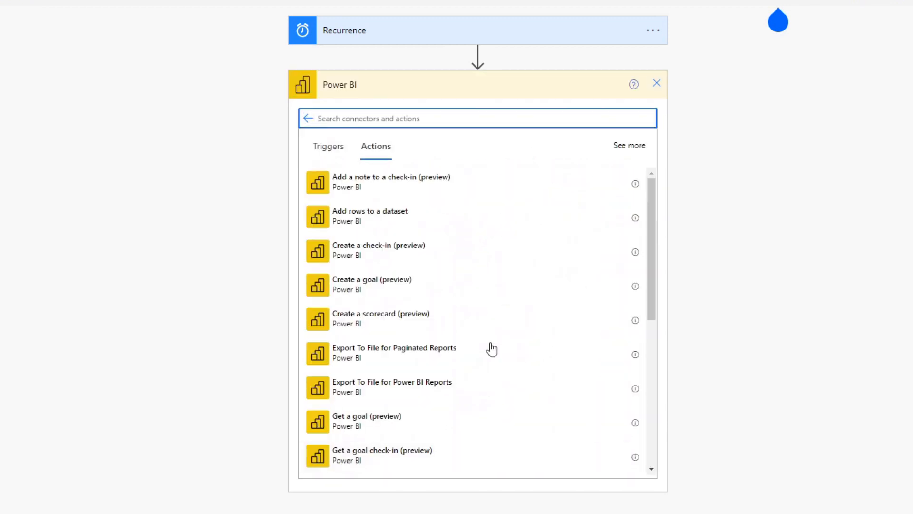
{"action": "mouse_move", "coordinate": [516, 336]}
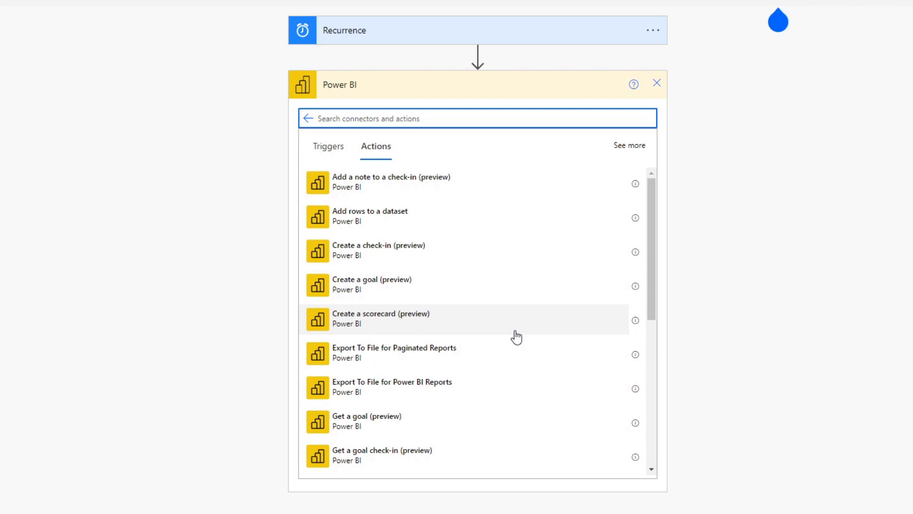
{"action": "scroll", "scroll_direction": "down", "scroll_amount": 3}
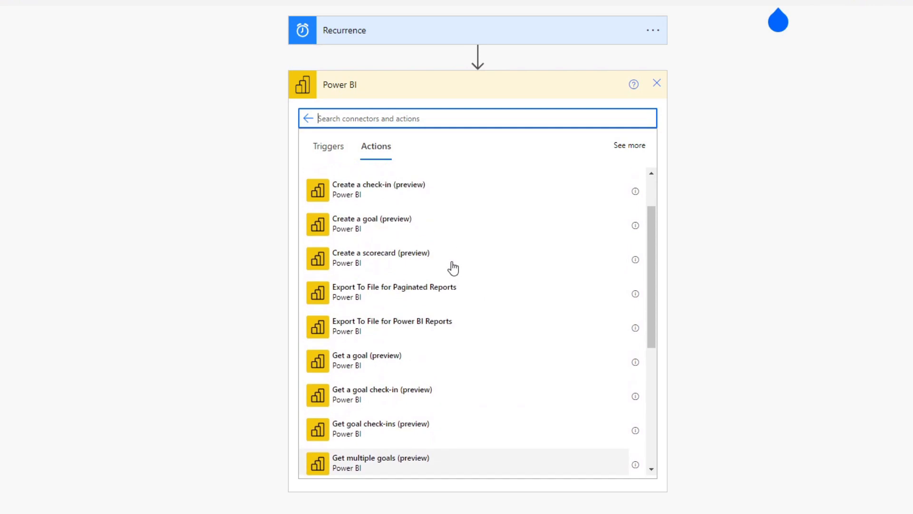
{"action": "mouse_move", "coordinate": [473, 327]}
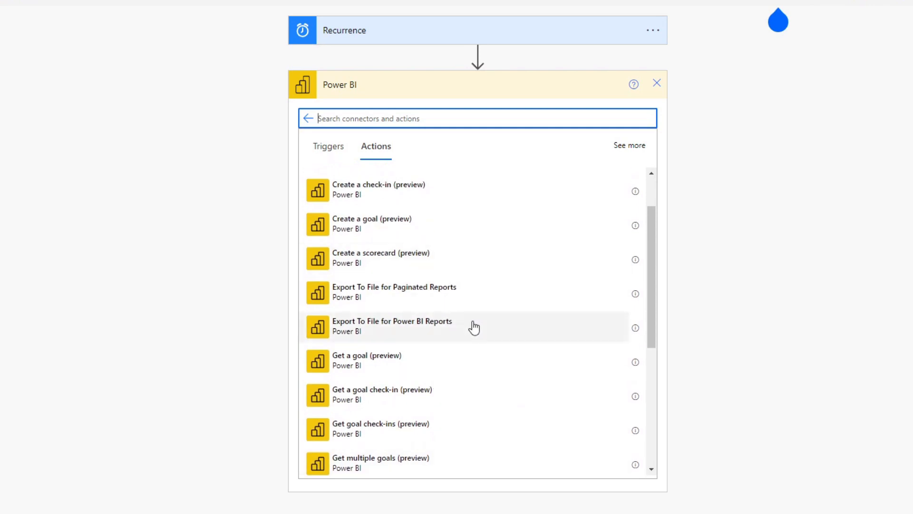
{"action": "mouse_move", "coordinate": [633, 327]}
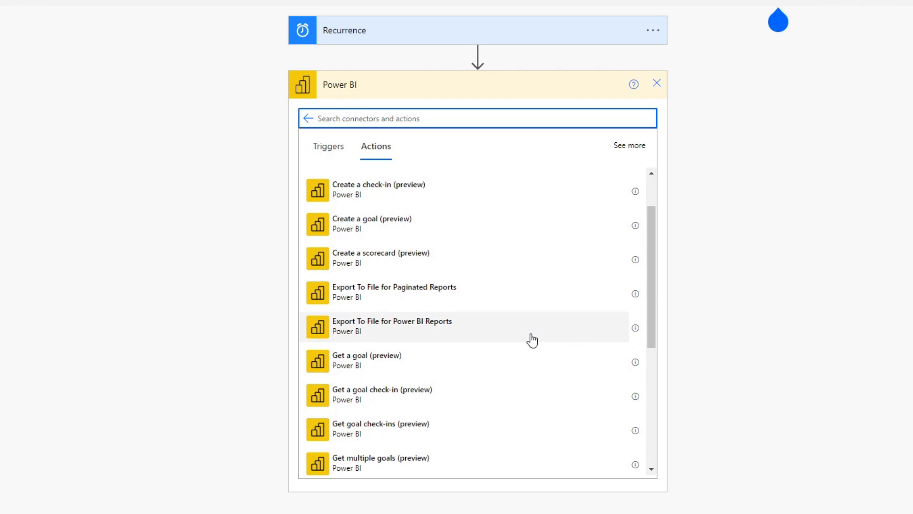
{"action": "mouse_move", "coordinate": [388, 330]}
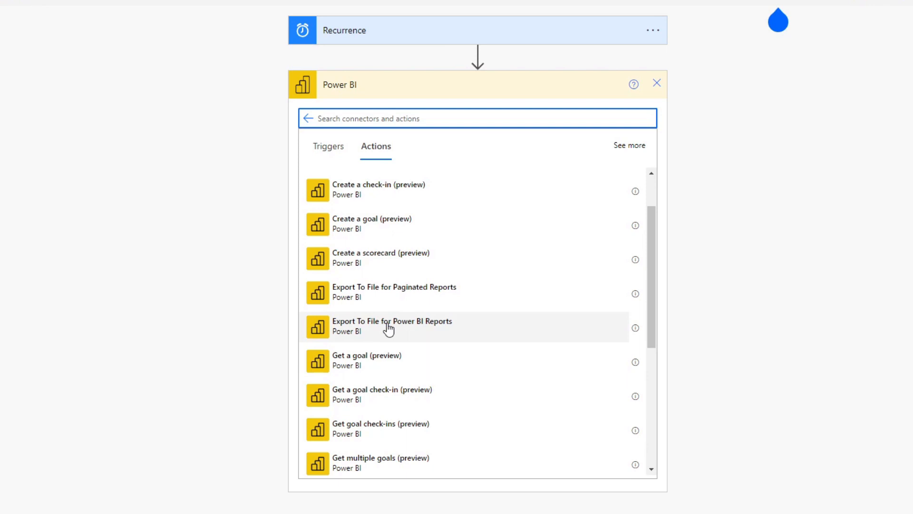
{"action": "scroll", "scroll_direction": "down", "scroll_amount": 3}
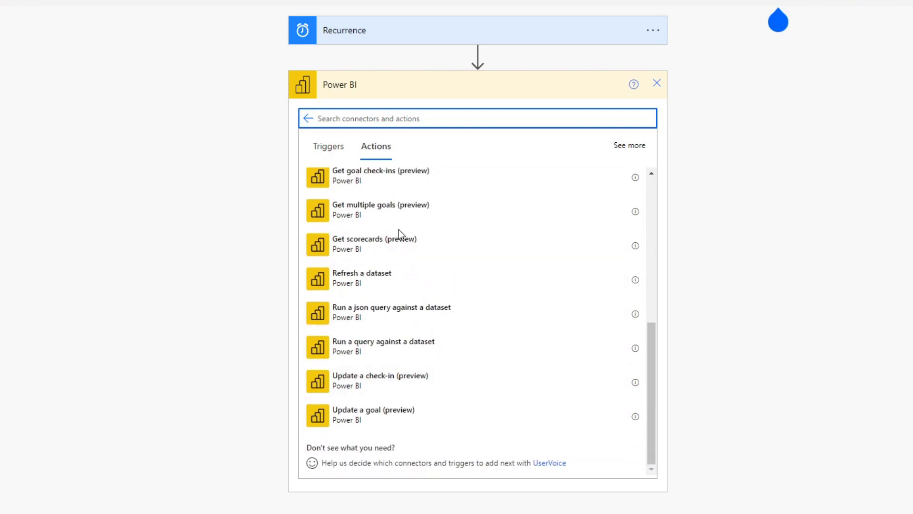
{"action": "mouse_move", "coordinate": [383, 350]}
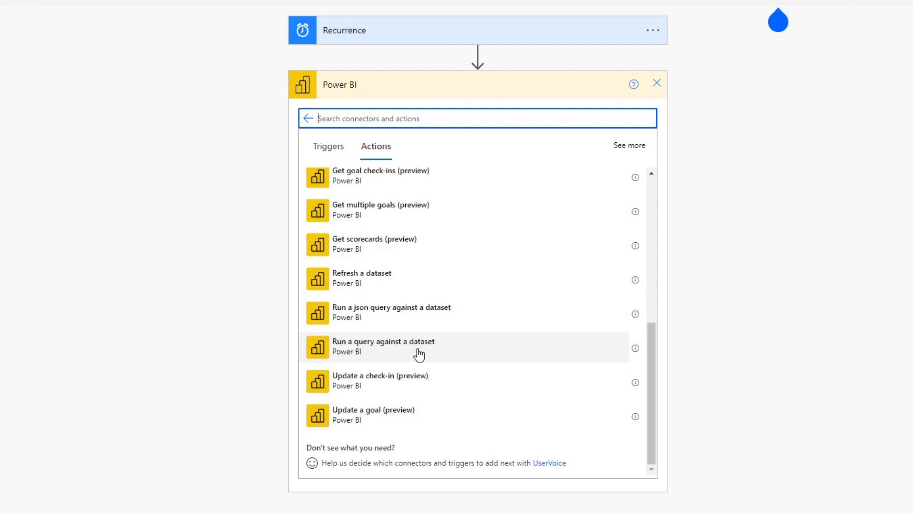
Add 'Run a query against a dataset' targeting workspace Demos and dataset Export Weekly.
{"action": "left_click", "coordinate": [382, 346]}
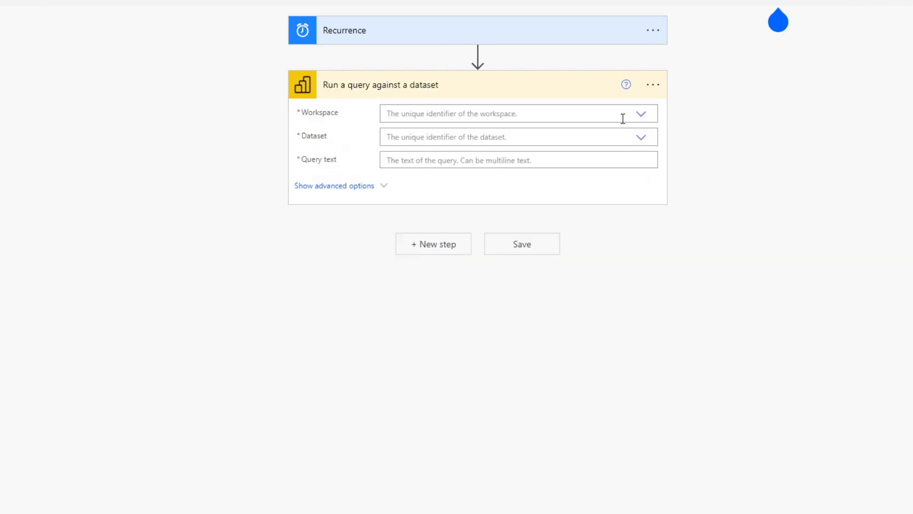
{"action": "left_click", "coordinate": [641, 113]}
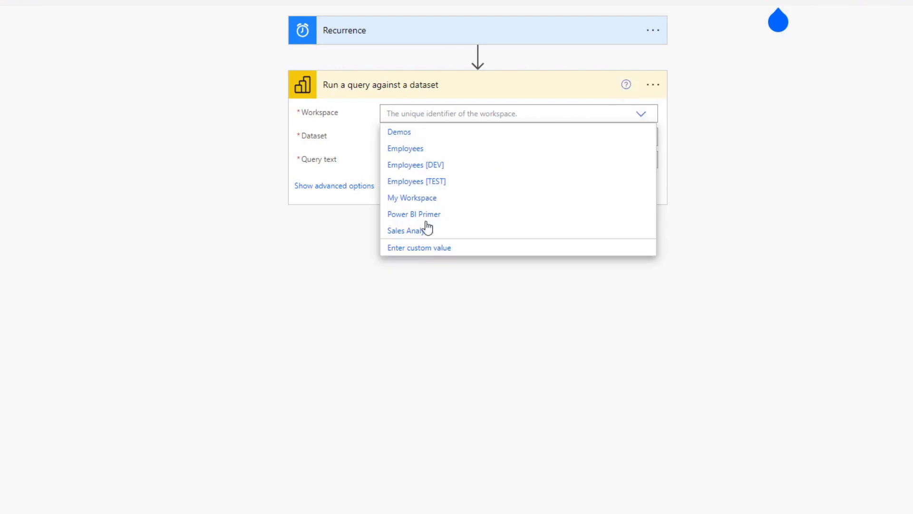
{"action": "left_click", "coordinate": [399, 131]}
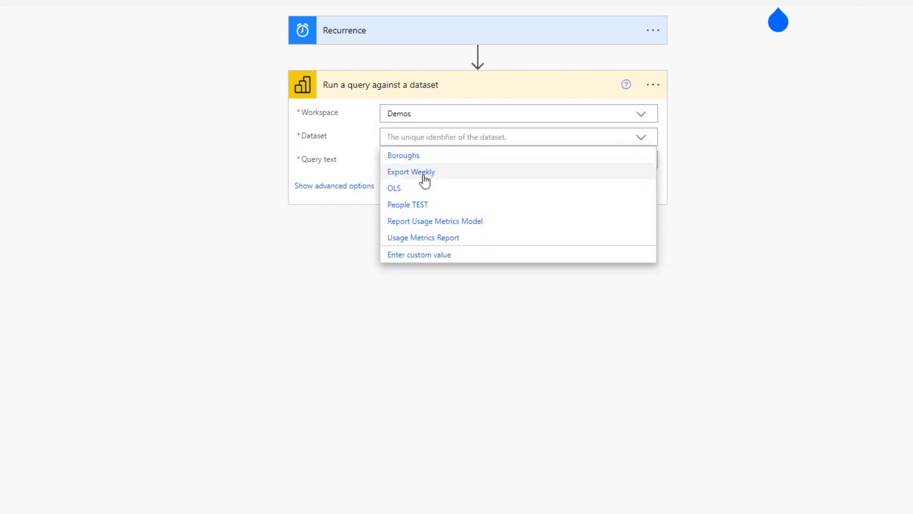
{"action": "left_click", "coordinate": [411, 171]}
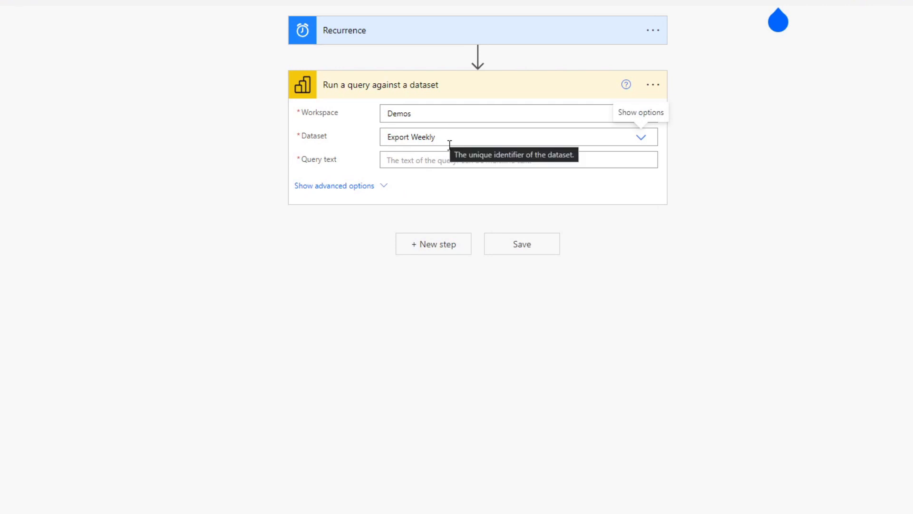
{"action": "left_click", "coordinate": [519, 160]}
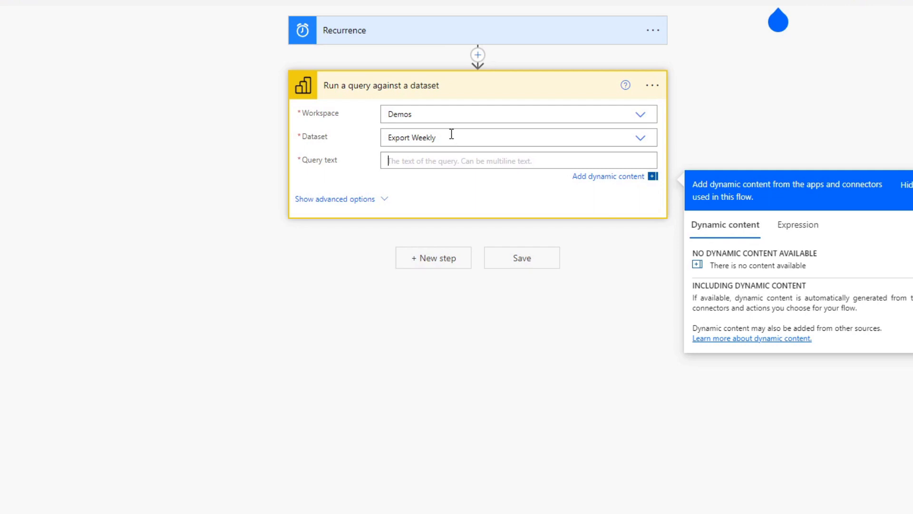
{"action": "mouse_move", "coordinate": [451, 134]}
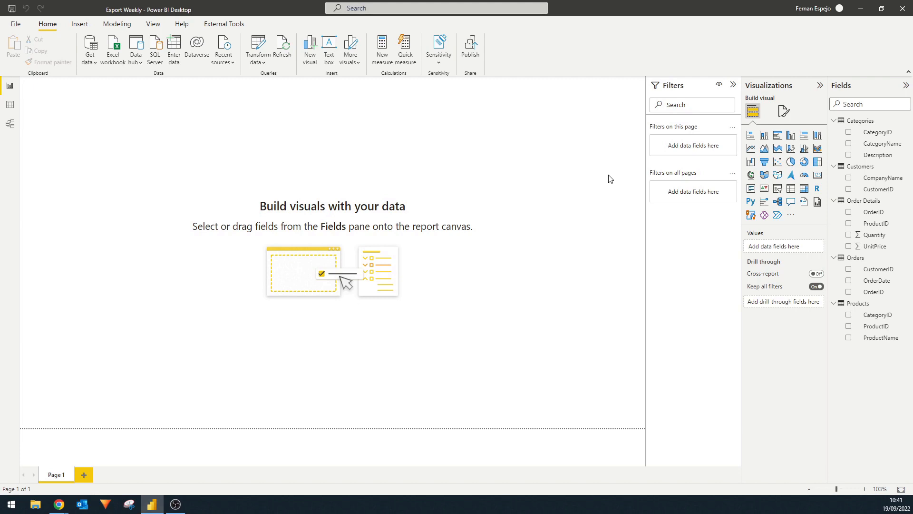
{"action": "mouse_move", "coordinate": [612, 177]}
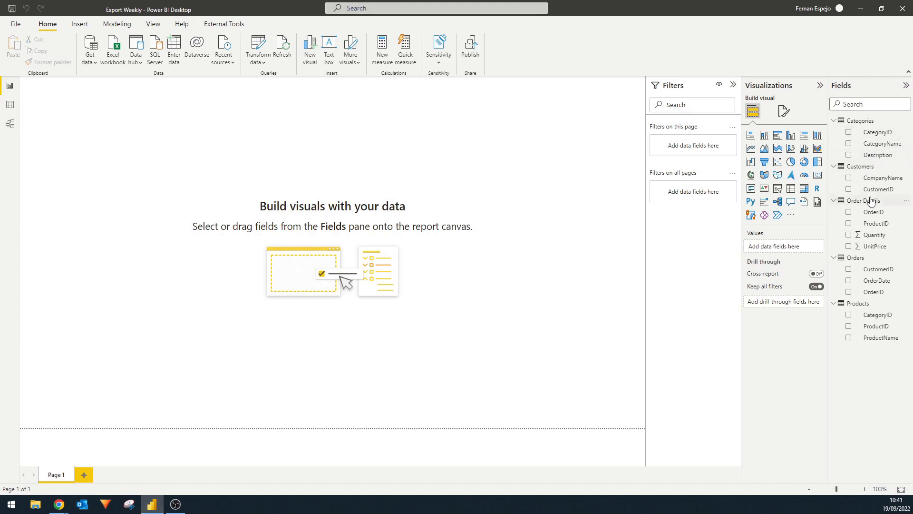
{"action": "mouse_move", "coordinate": [875, 223]}
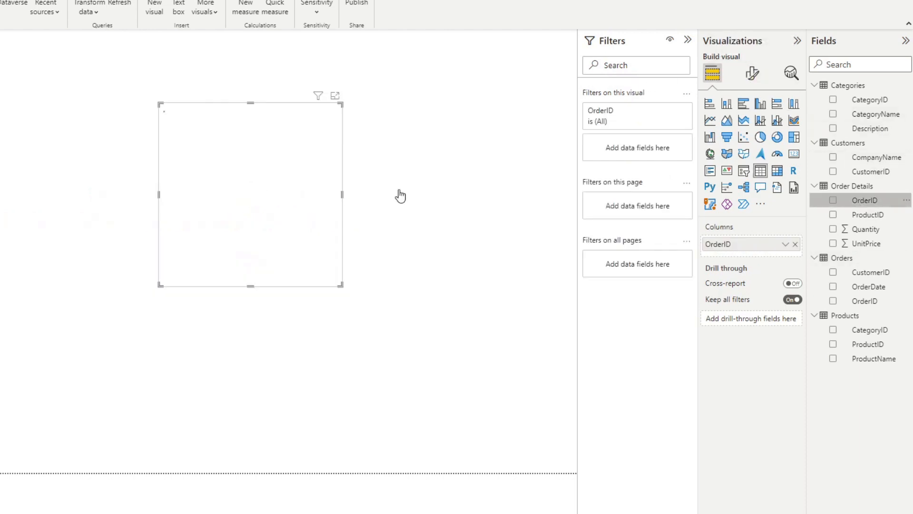
Build a table of OrderID, ProductName, CategoryName, OrderDate, CompanyName and a Count of OrderID showing 2155.
{"action": "left_click", "coordinate": [833, 200]}
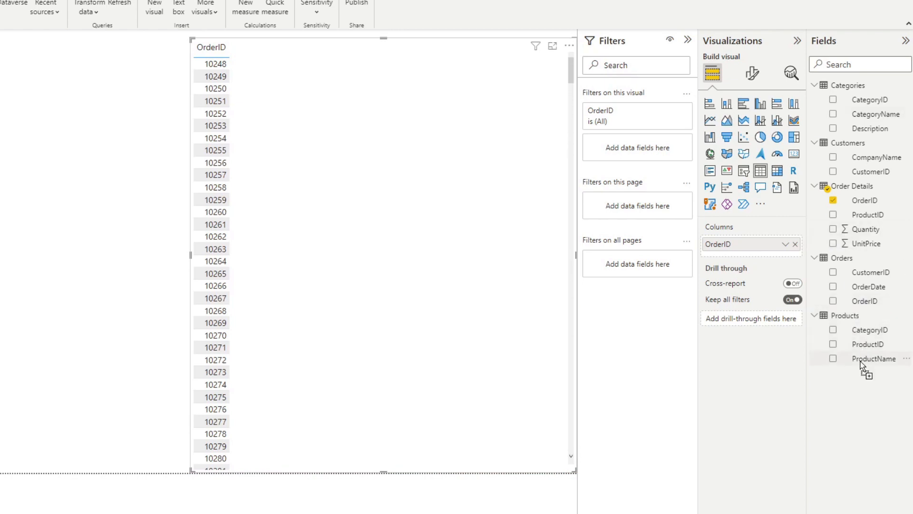
{"action": "left_click", "coordinate": [833, 358]}
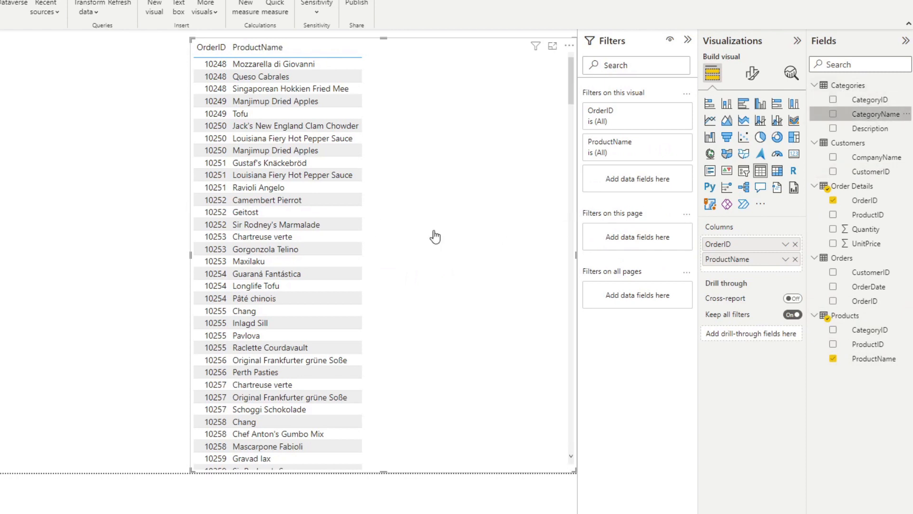
{"action": "left_click", "coordinate": [833, 114]}
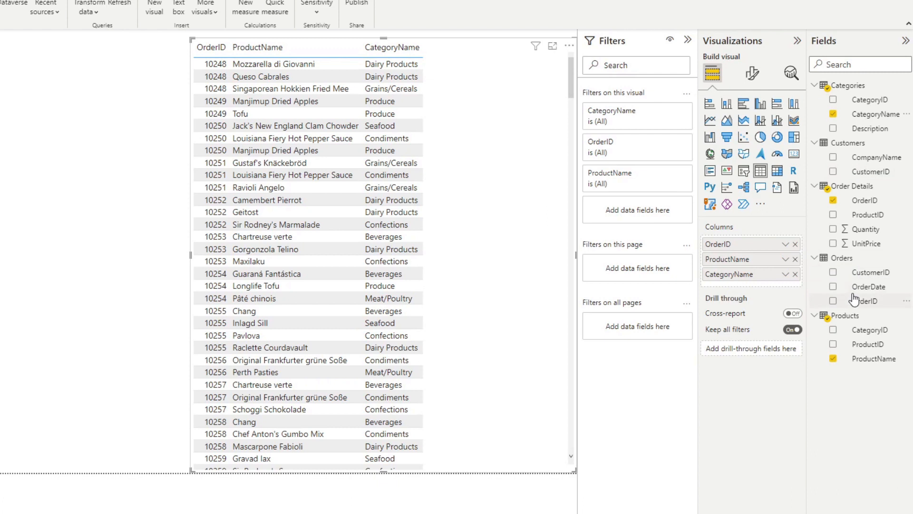
{"action": "left_click", "coordinate": [834, 287]}
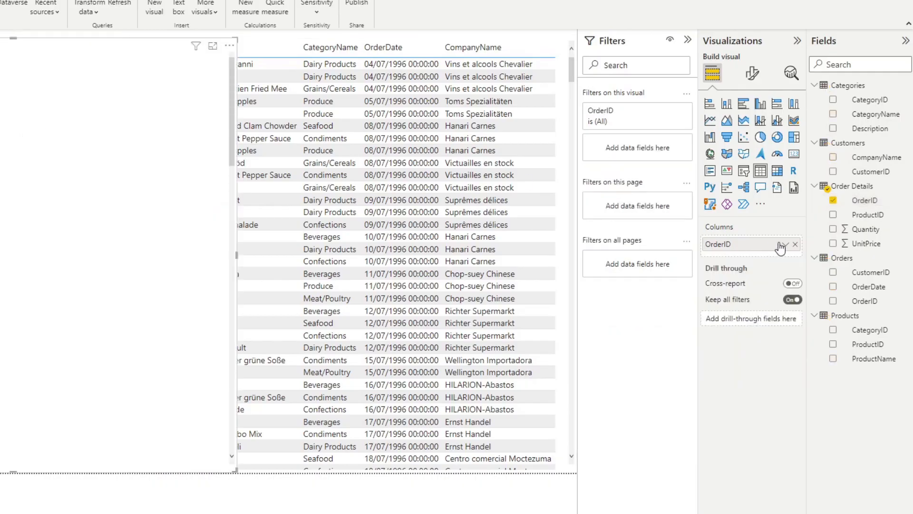
{"action": "left_click", "coordinate": [786, 243]}
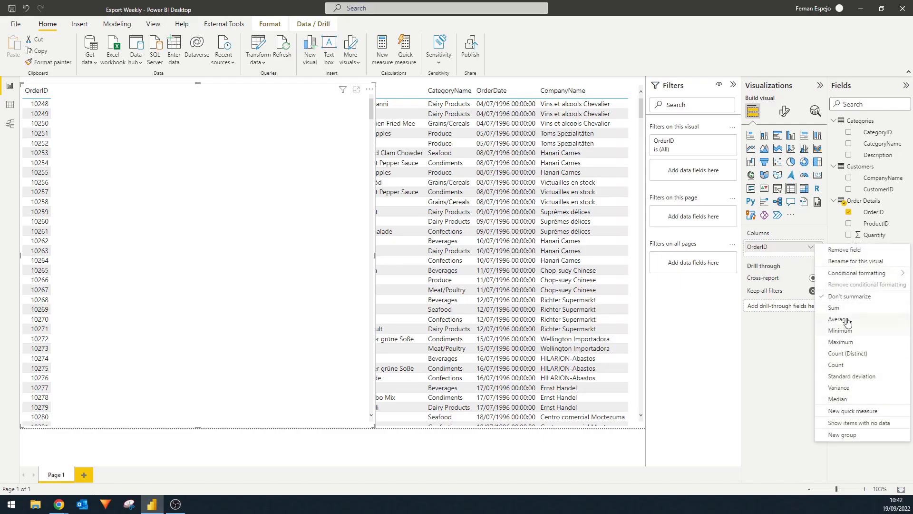
{"action": "left_click", "coordinate": [835, 365]}
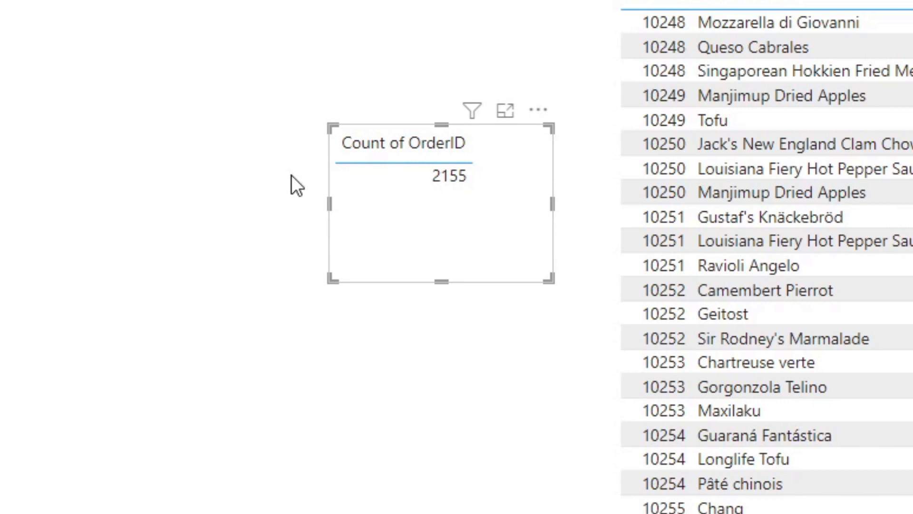
{"action": "mouse_move", "coordinate": [293, 192]}
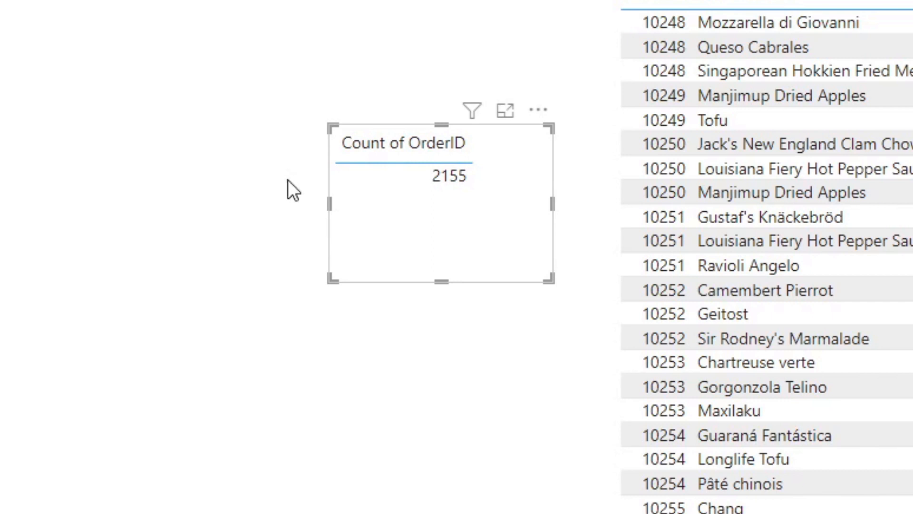
{"action": "mouse_move", "coordinate": [416, 258]}
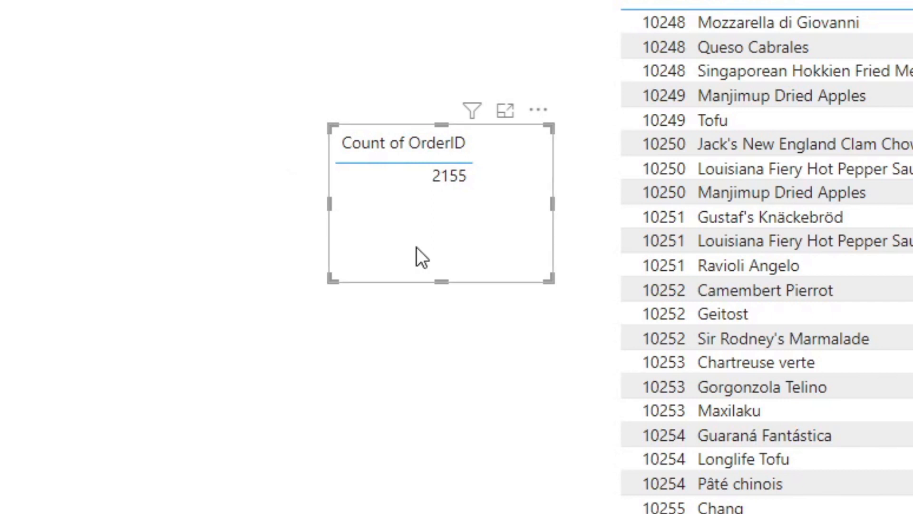
{"action": "mouse_move", "coordinate": [431, 266]}
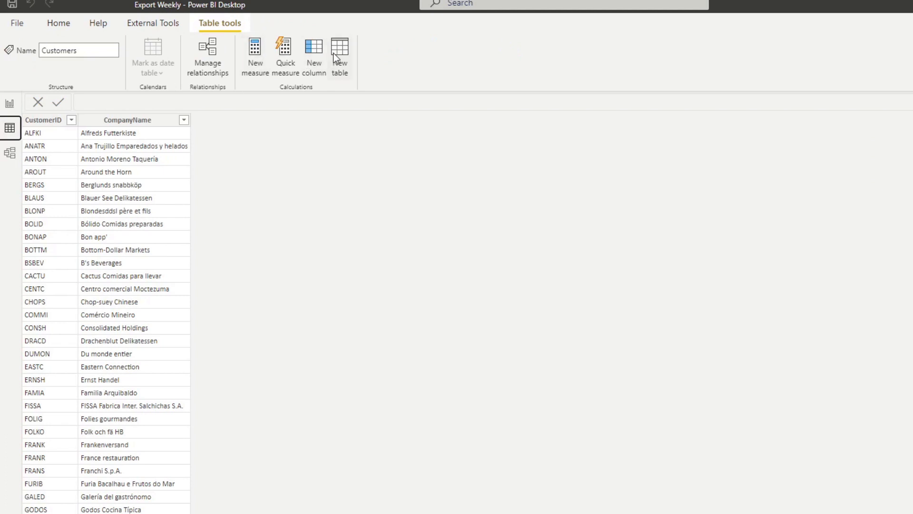
Start a calculated table with SELECTCOLUMNS over 'Order Details' defining an "Order ID" column.
{"action": "left_click", "coordinate": [339, 52]}
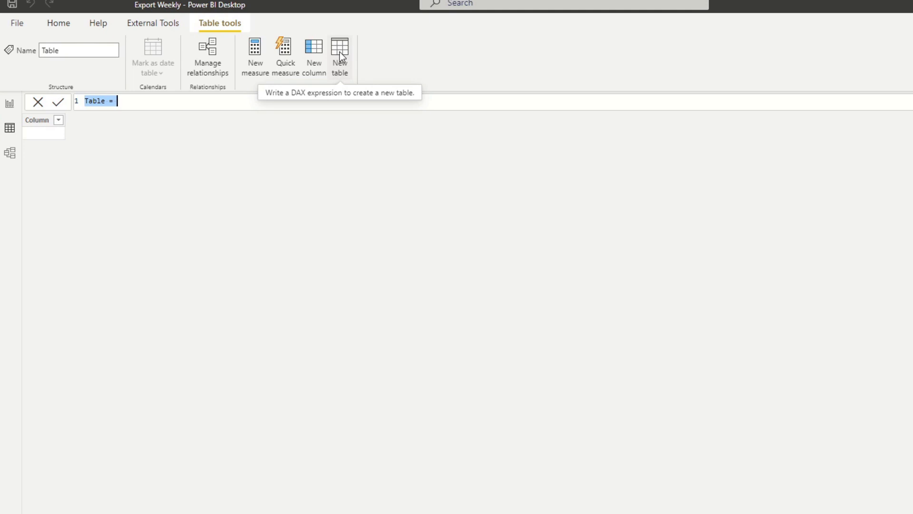
{"action": "type", "text": "S"}
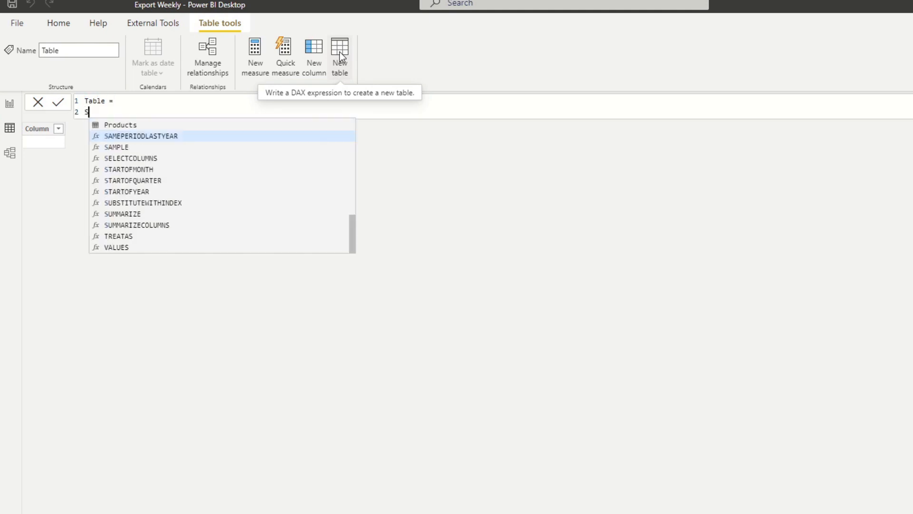
{"action": "type", "text": "ELECTCOLUMNS("}
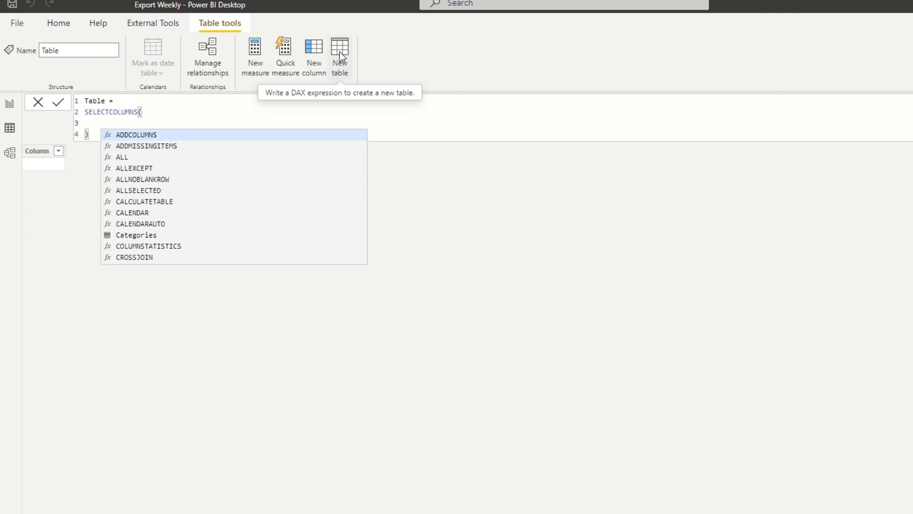
{"action": "type", "text": "'Order Details'"}
{"action": "type", "text": ","}
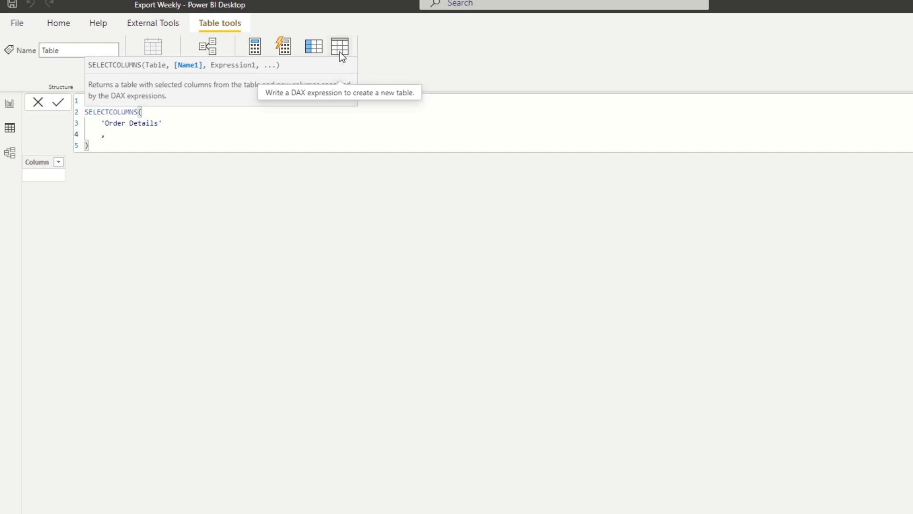
{"action": "type", "text": "\"Order ID\""}
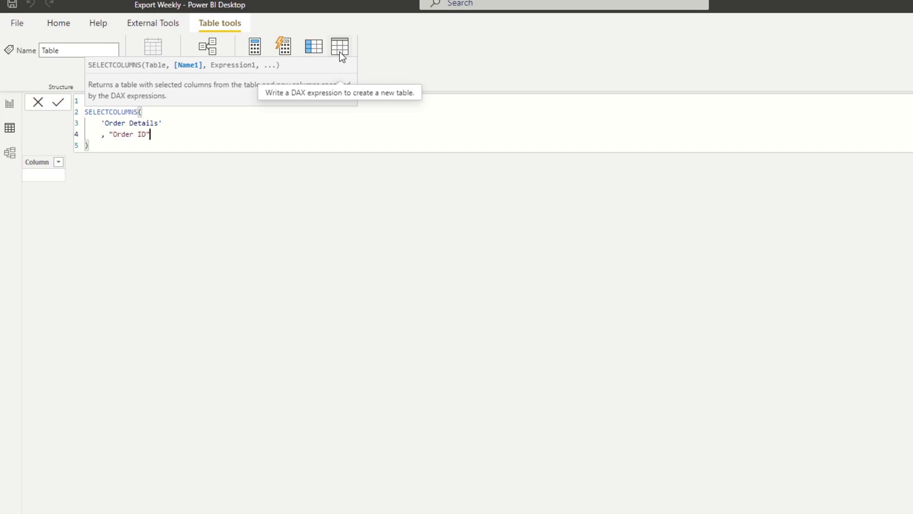
{"action": "type", "text": ", Order Details'[OrderID"}
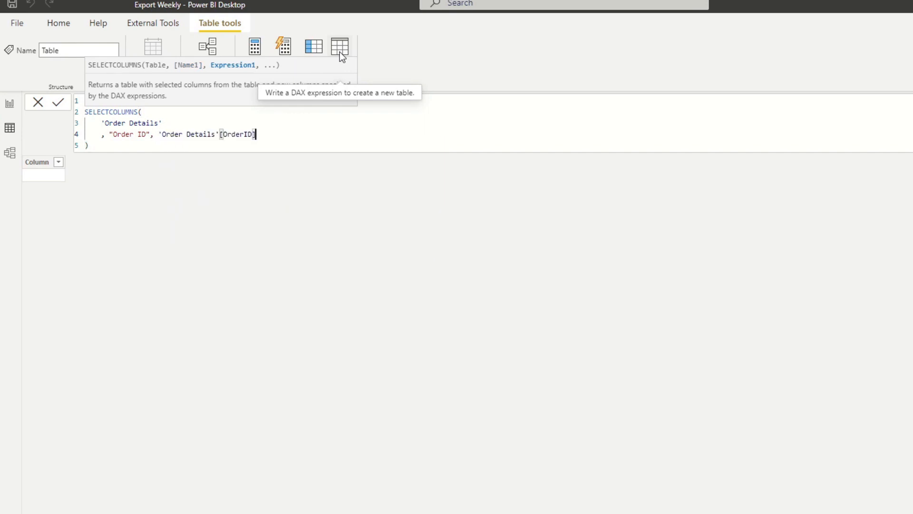
Add a "Product" column using RELATED(Products[ProductName]), correcting a mistyped RELATED.
{"action": "type", "text": ", \""}
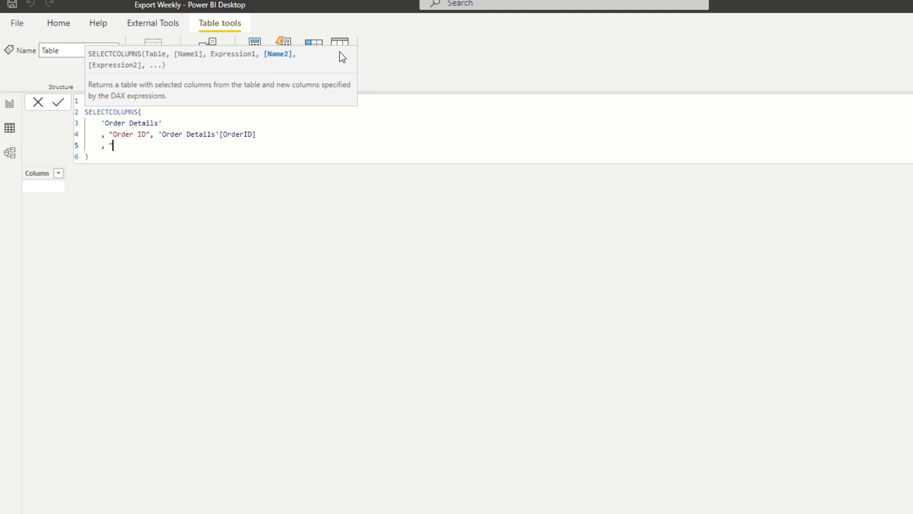
{"action": "type", "text": "Product"}
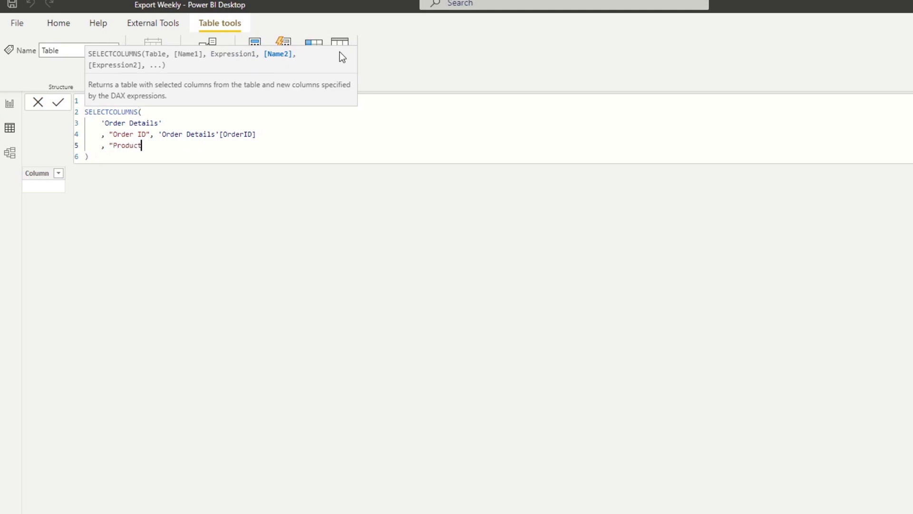
{"action": "type", "text": "\","}
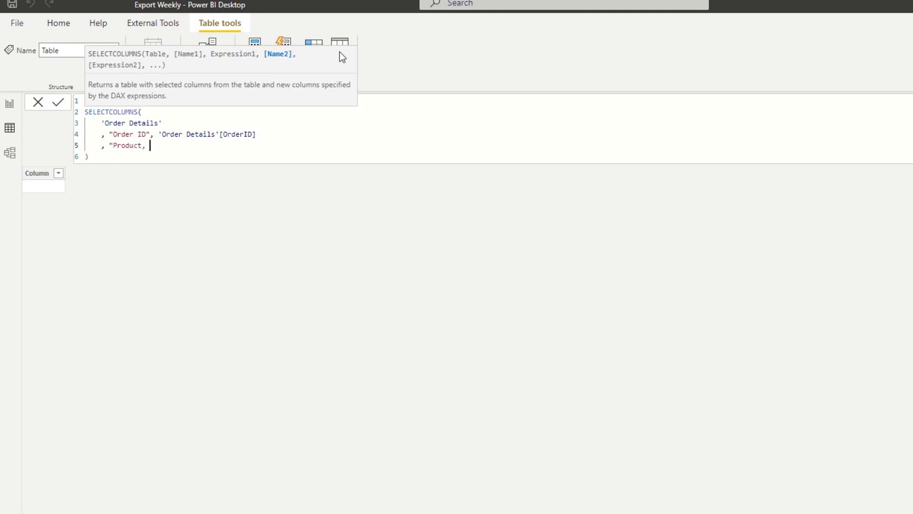
{"action": "type", "text": "RELATED"}
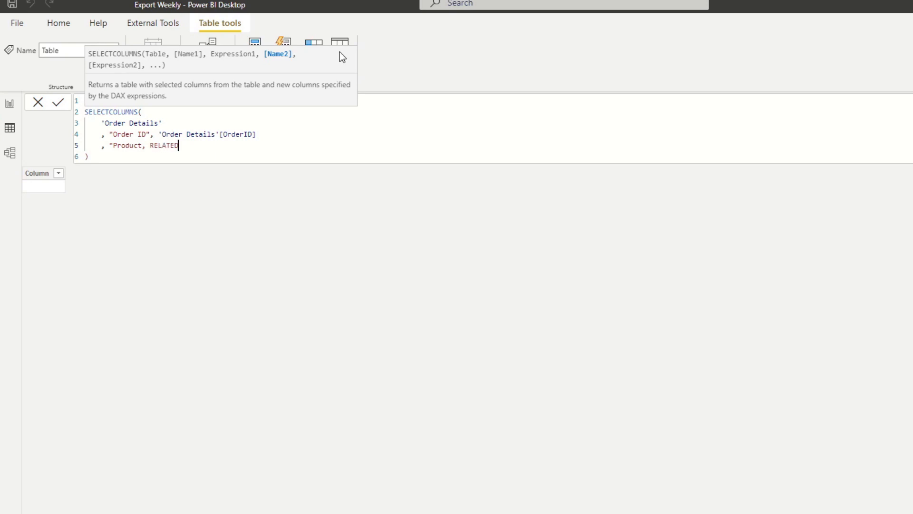
{"action": "key", "text": "Backspace"}
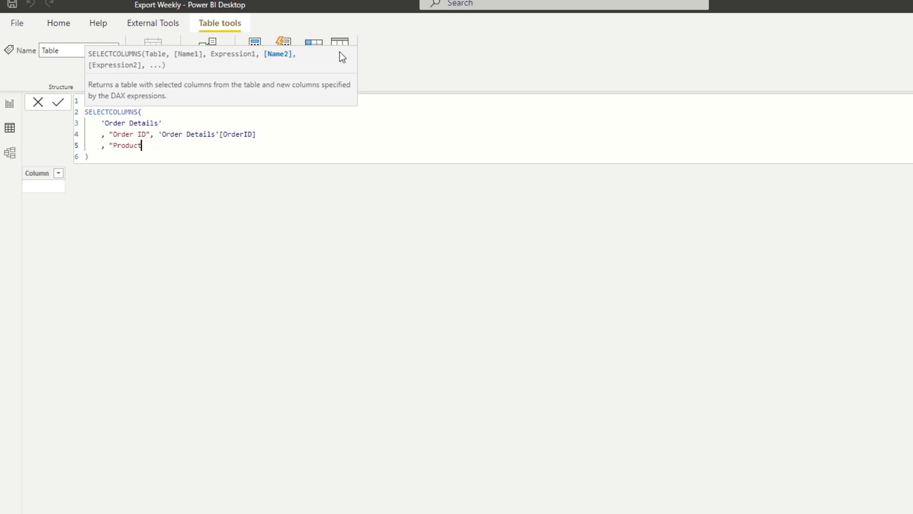
{"action": "type", "text": "\", \""}
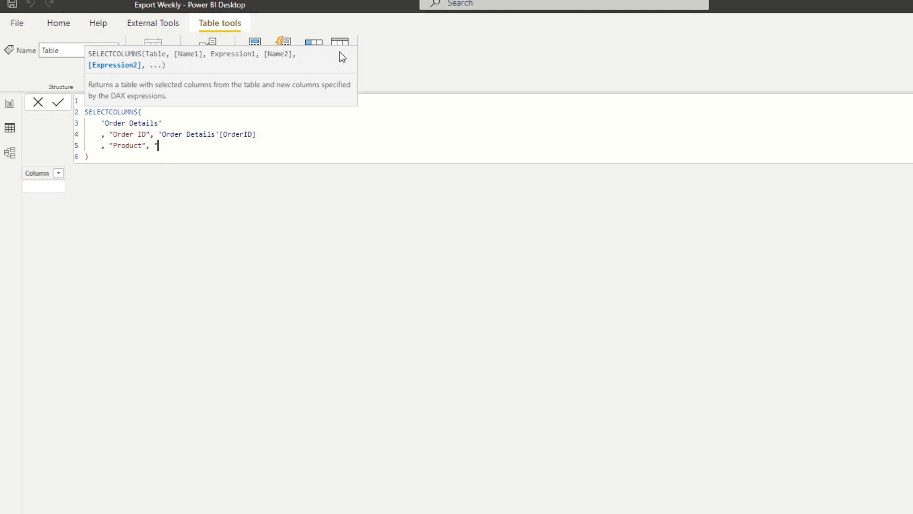
{"action": "type", "text": "P"}
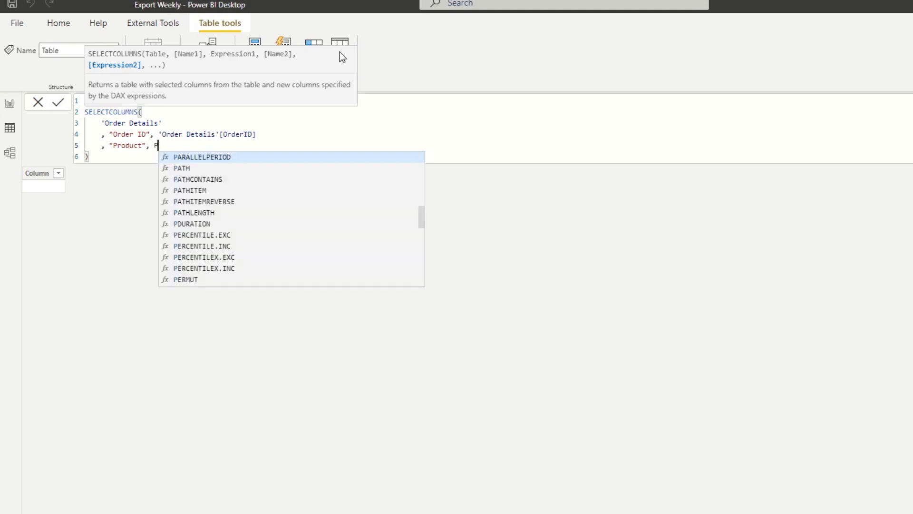
{"action": "type", "text": "RELATED(Products[ProductName"}
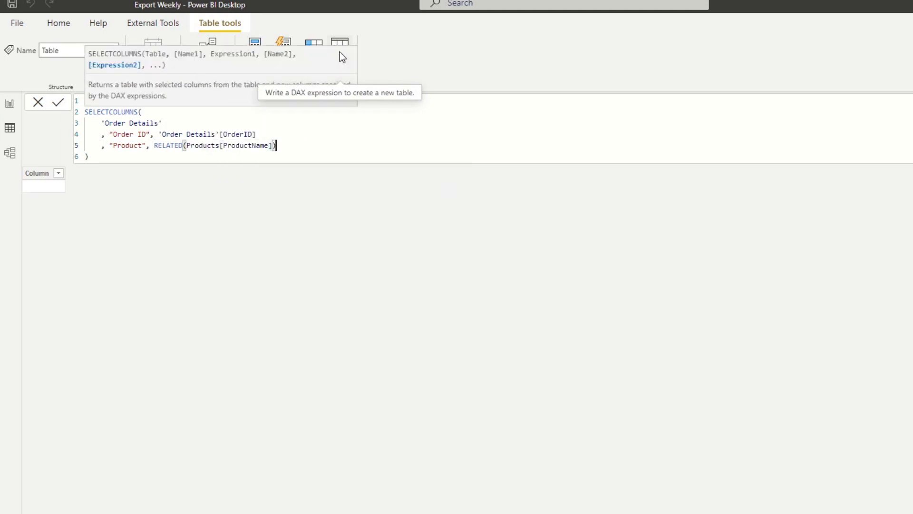
Commit the formula and add Category, Order Date and Customer columns via RELATED to Categories, Orders and Customers.
{"action": "left_click", "coordinate": [59, 102]}
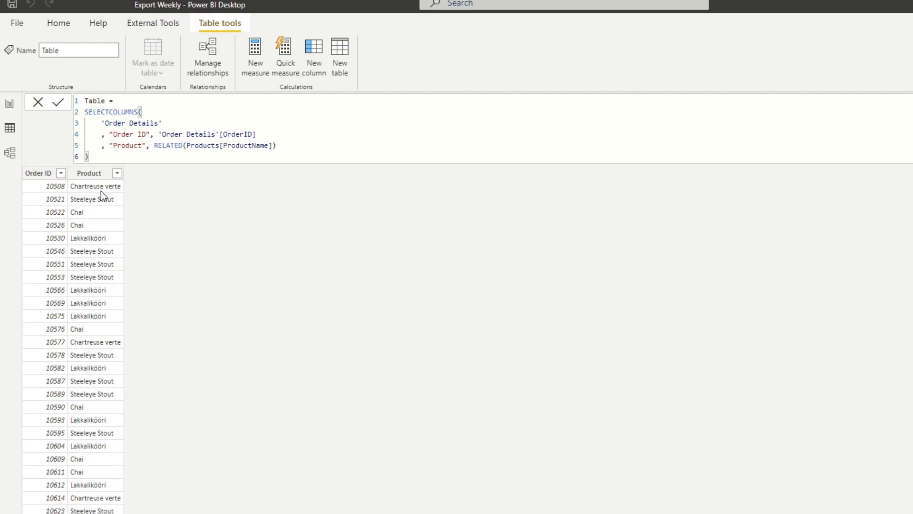
{"action": "mouse_move", "coordinate": [185, 493]}
{"action": "type", "text": ", "}
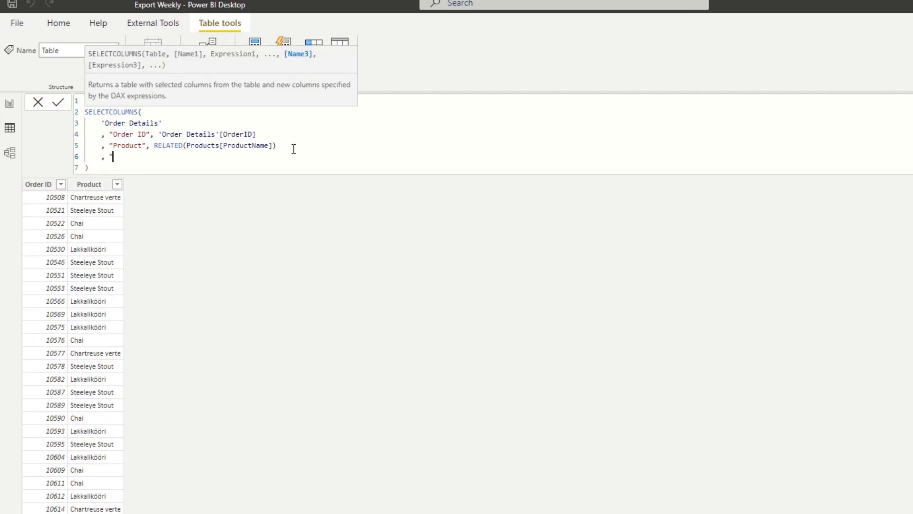
{"action": "type", "text": "\"Category\", RELATED(Categories[CategoryName"}
{"action": "type", "text": ", \"Order Date\", "}
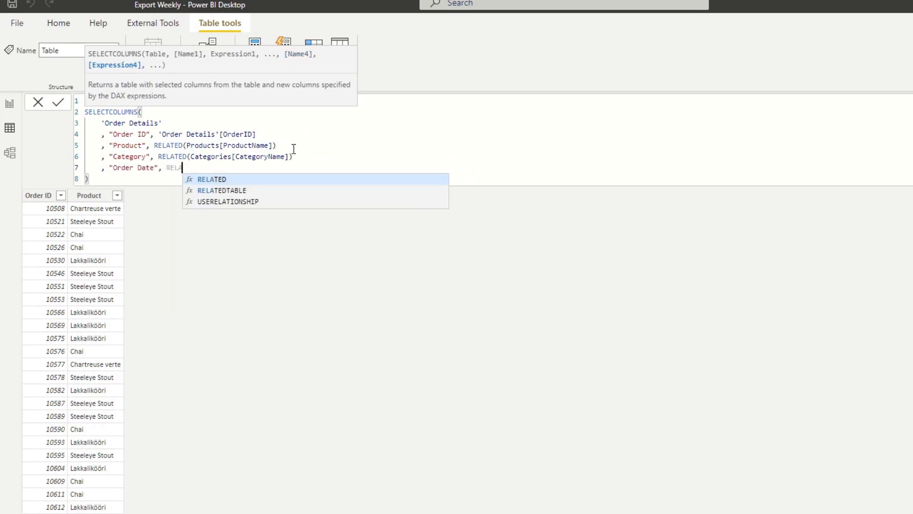
{"action": "type", "text": "RELATED(Orders[OrderDate"}
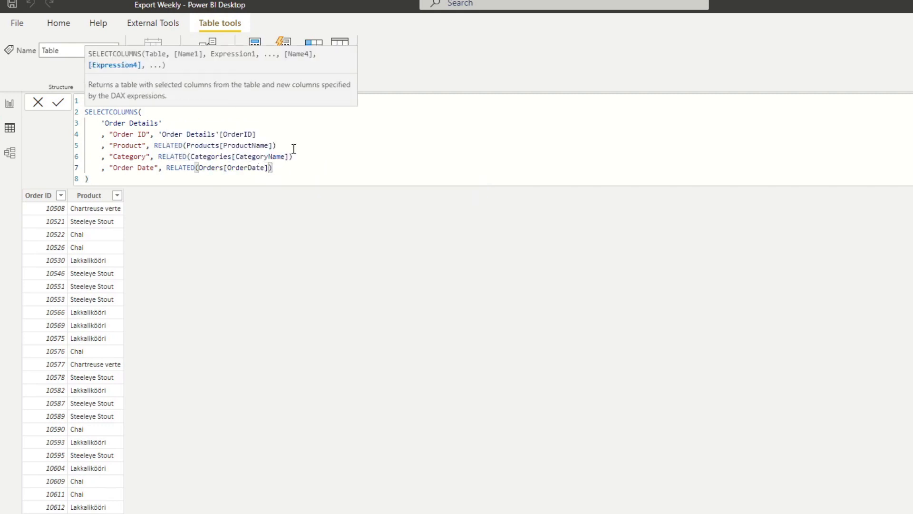
{"action": "type", "text": ", \"Customer\", Custom"}
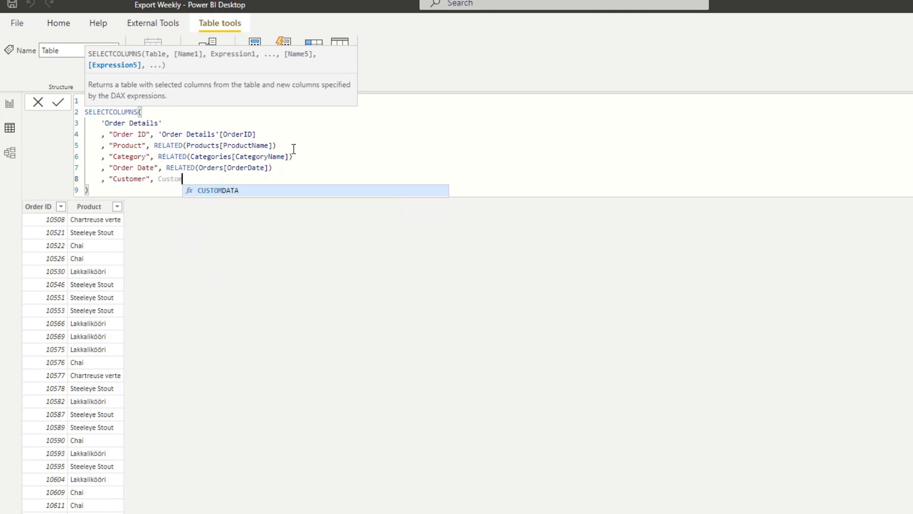
{"action": "type", "text": "RELATED"}
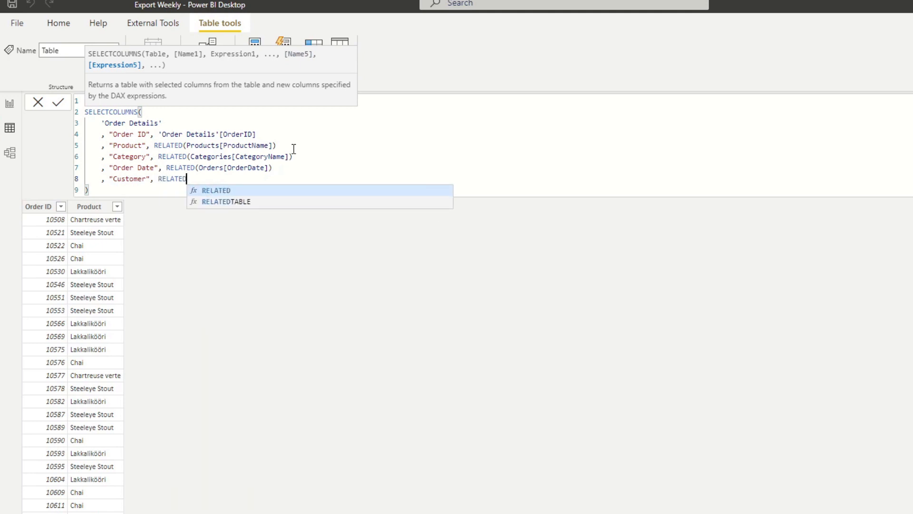
{"action": "type", "text": "(Customers[CompanyName"}
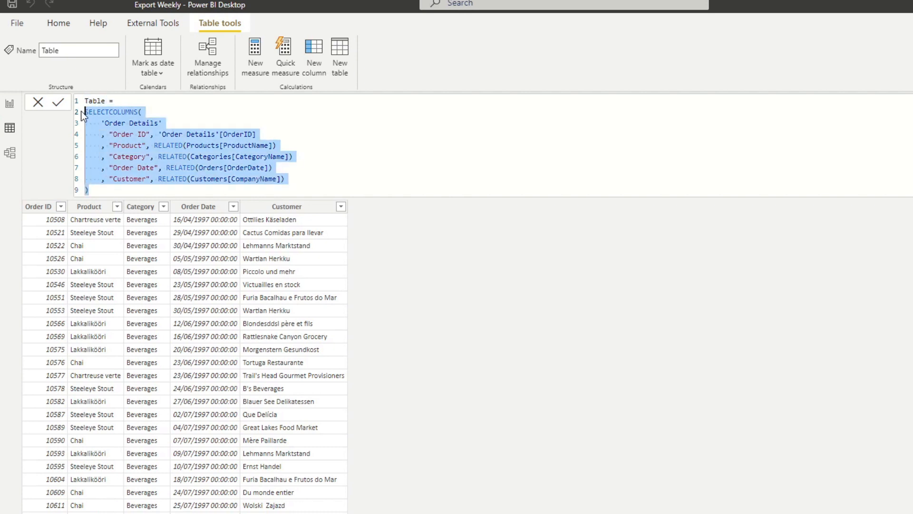
Copy the calculated table's DAX formula and launch DAX Studio from External Tools on the model.
{"action": "left_click", "coordinate": [312, 105]}
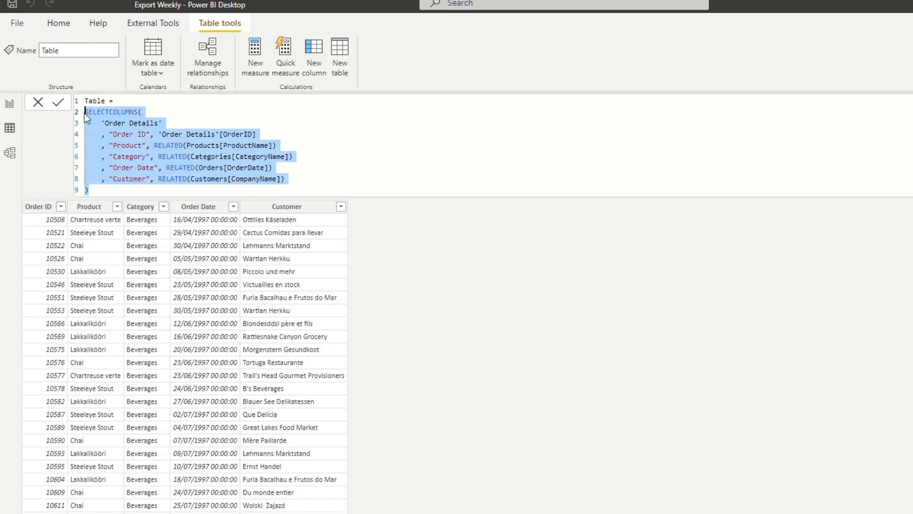
{"action": "left_click", "coordinate": [160, 133]}
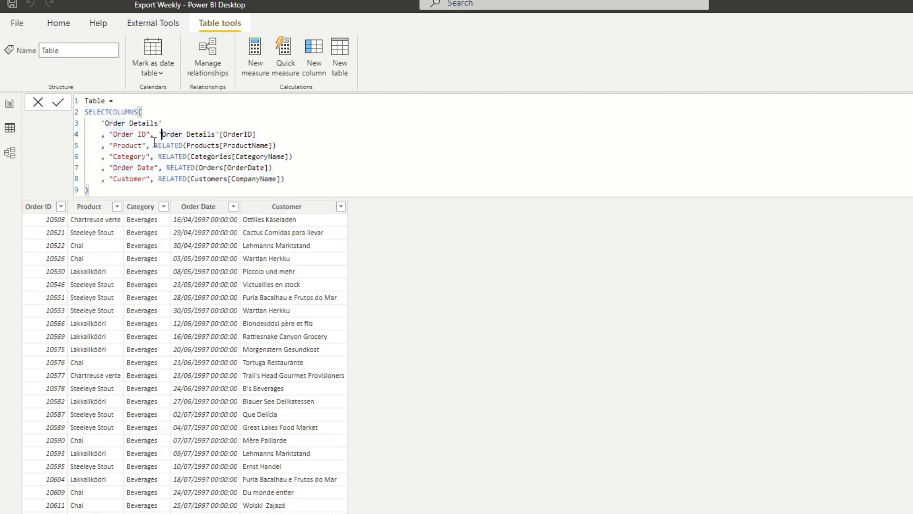
{"action": "left_click", "coordinate": [153, 23]}
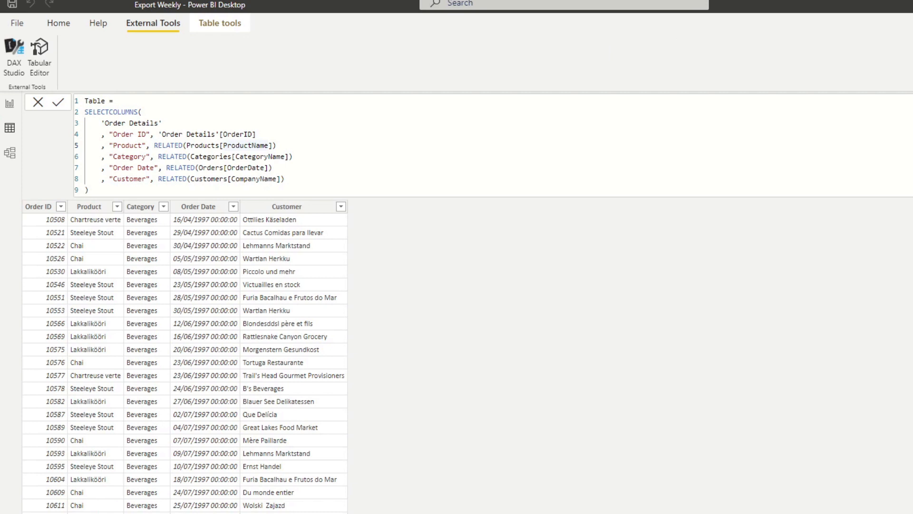
{"action": "left_click", "coordinate": [13, 48]}
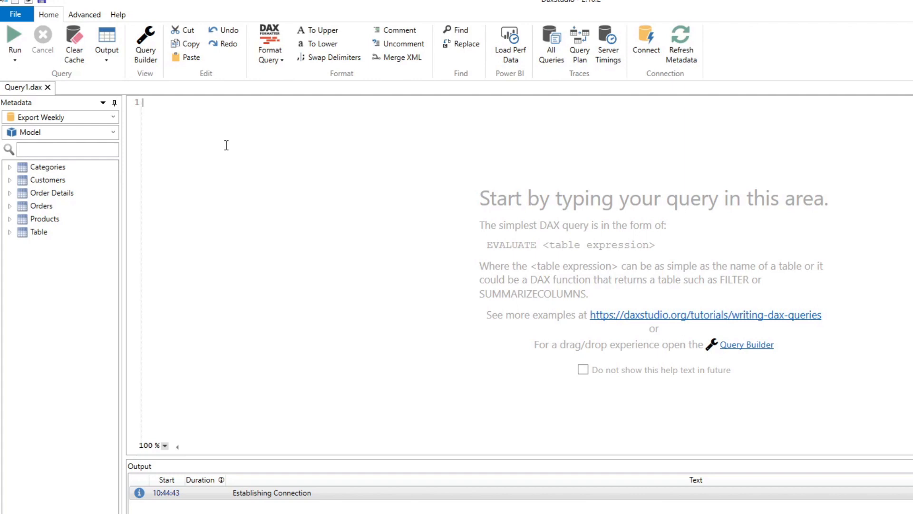
{"action": "mouse_move", "coordinate": [270, 126]}
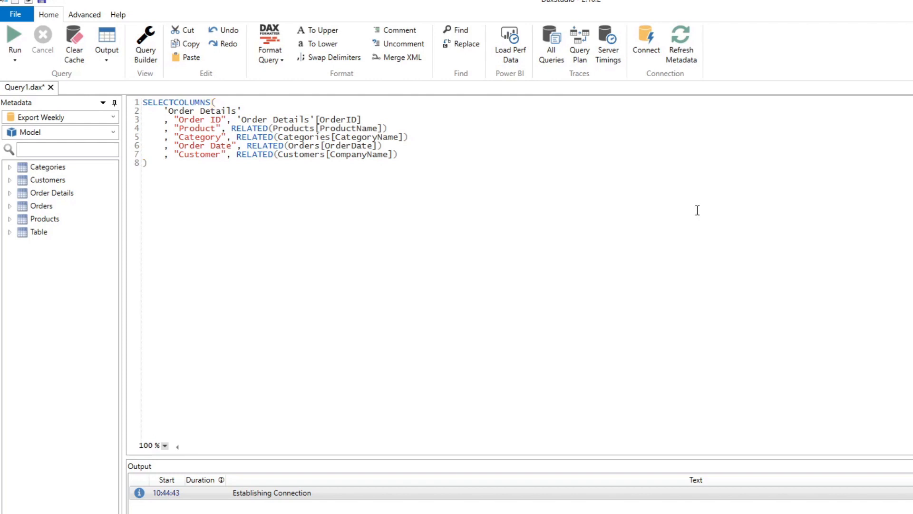
{"action": "mouse_move", "coordinate": [329, 106]}
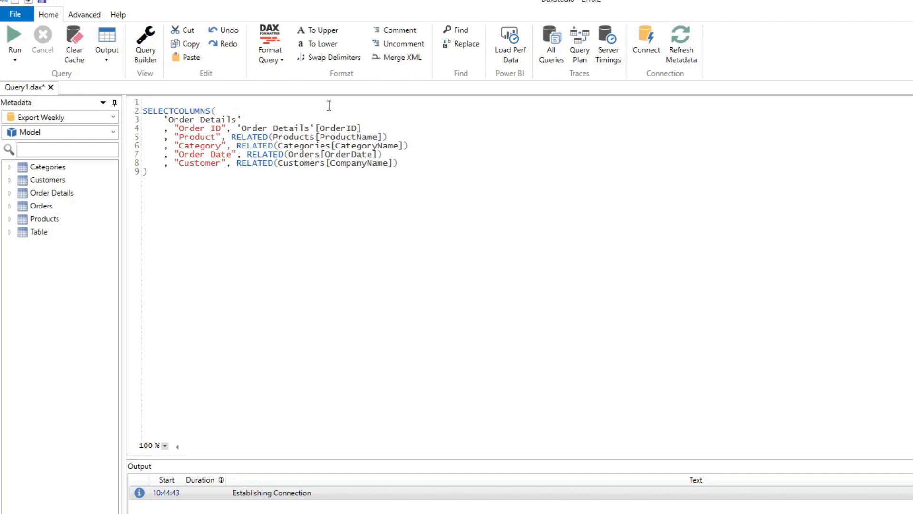
Wrap the pasted formula in DEFINE VAR _table = ... followed by EVALUATE _table.
{"action": "type", "text": "DEFINE"}
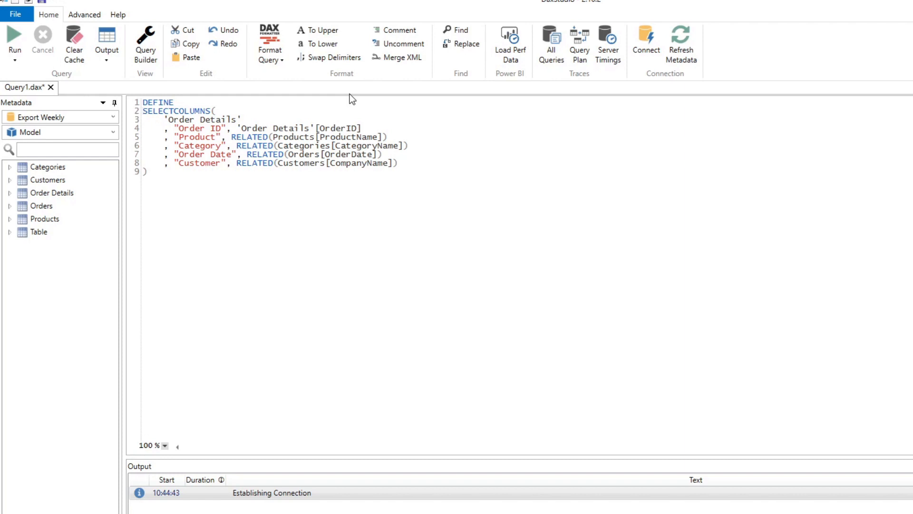
{"action": "type", "text": "_table ="}
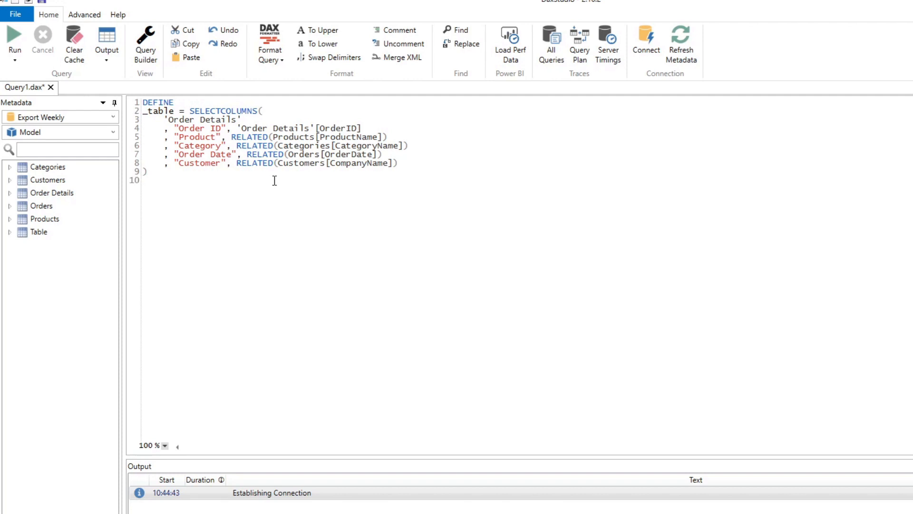
{"action": "type", "text": "EVALUE"}
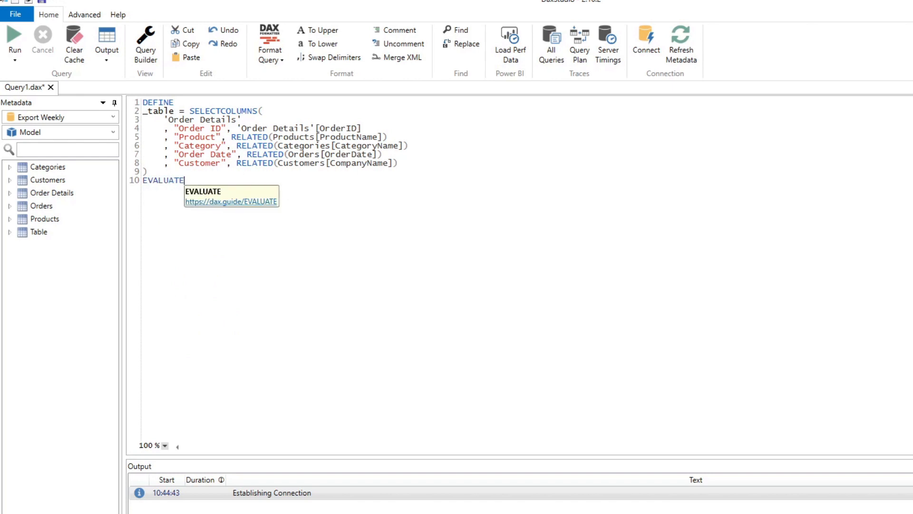
{"action": "type", "text": "_table"}
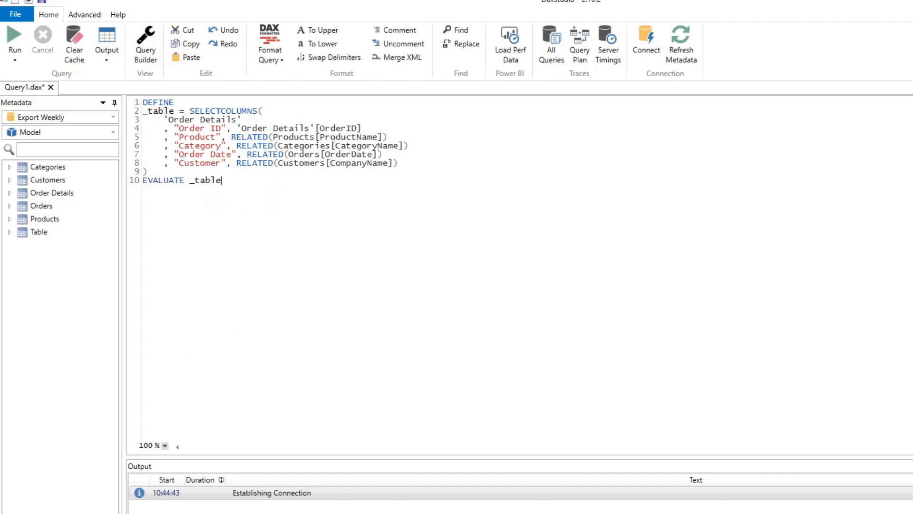
Run the query, fix the missing VAR keyword, and rerun to return the five order columns.
{"action": "left_click", "coordinate": [15, 34]}
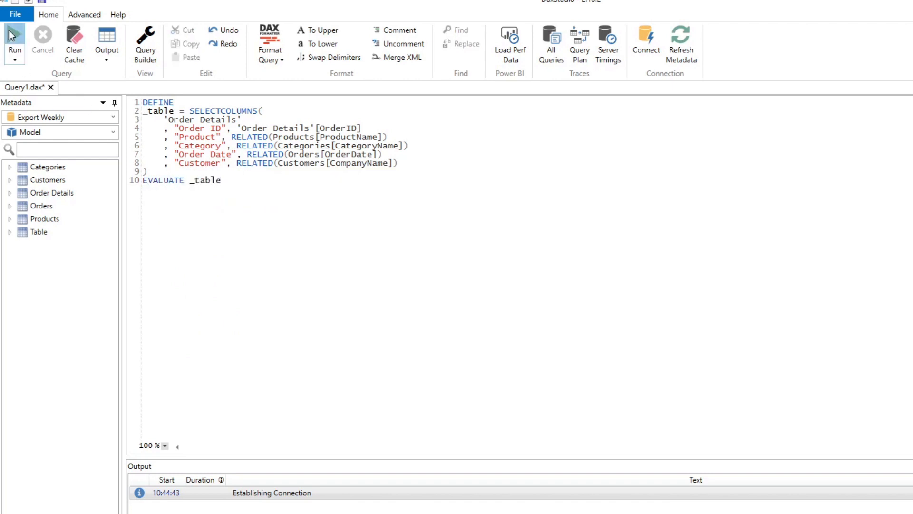
{"action": "left_click", "coordinate": [14, 36]}
{"action": "type", "text": "VAR "}
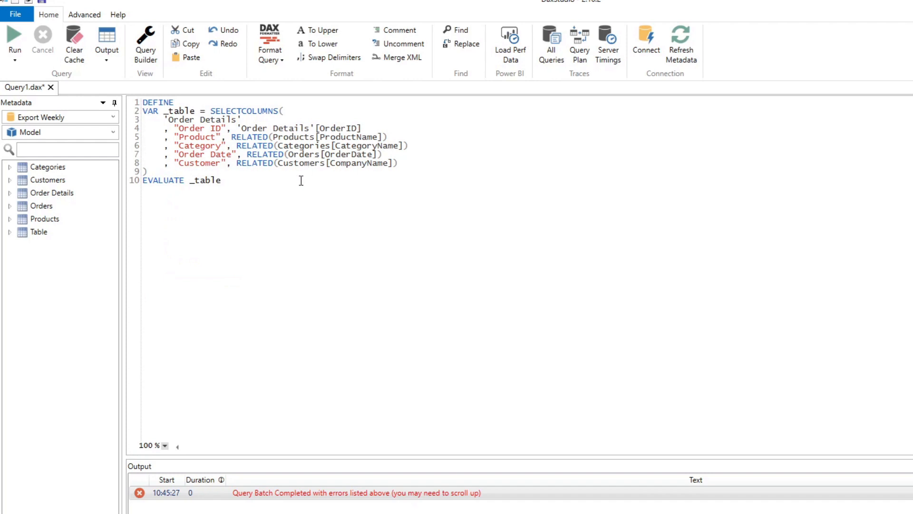
{"action": "left_click", "coordinate": [14, 34]}
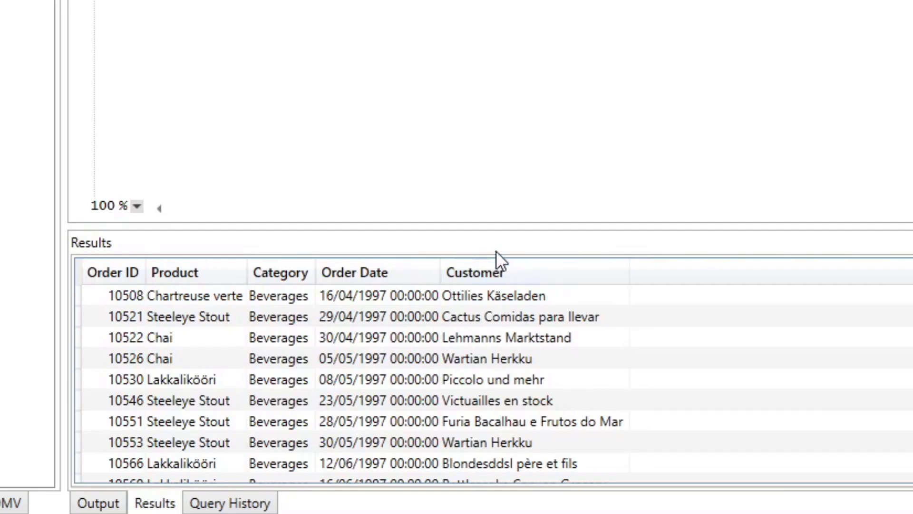
{"action": "mouse_move", "coordinate": [729, 310]}
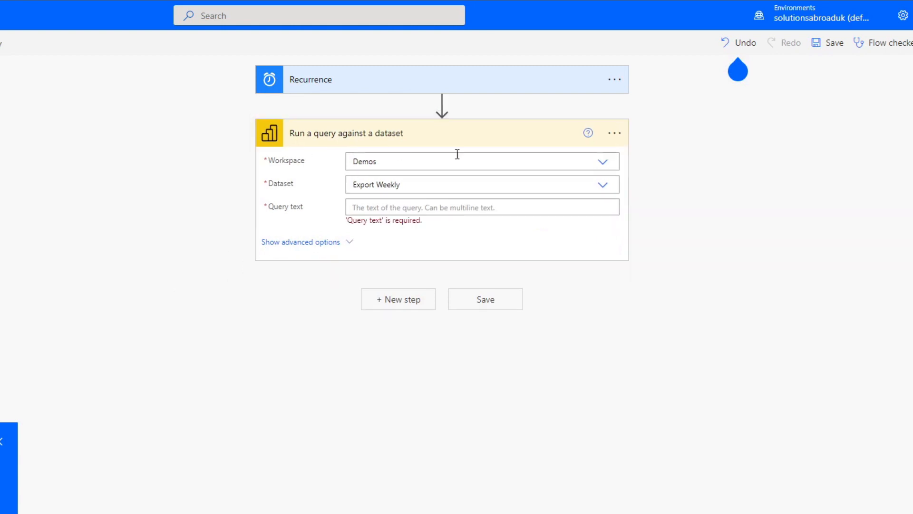
Paste the DEFINE/EVALUATE DAX query into Query text, save the flow, and begin a new step.
{"action": "left_click", "coordinate": [482, 207]}
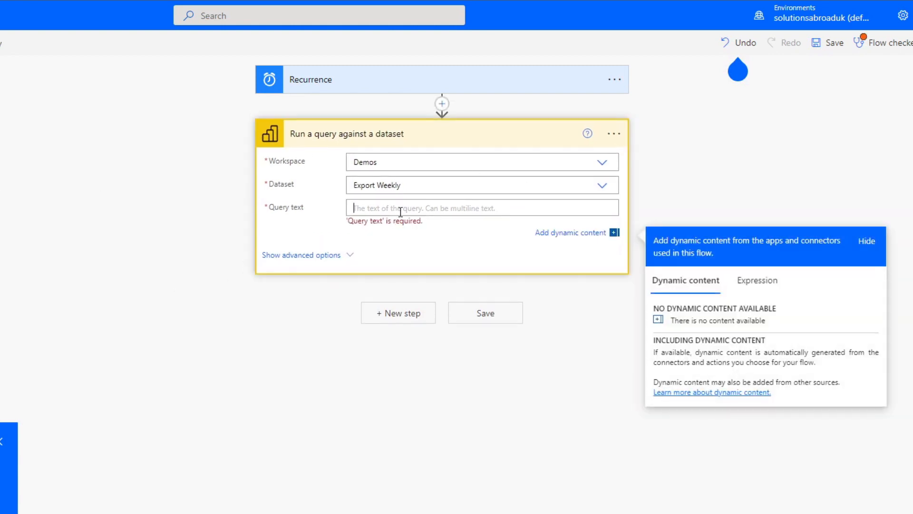
{"action": "type", "text": "DEFINE"}
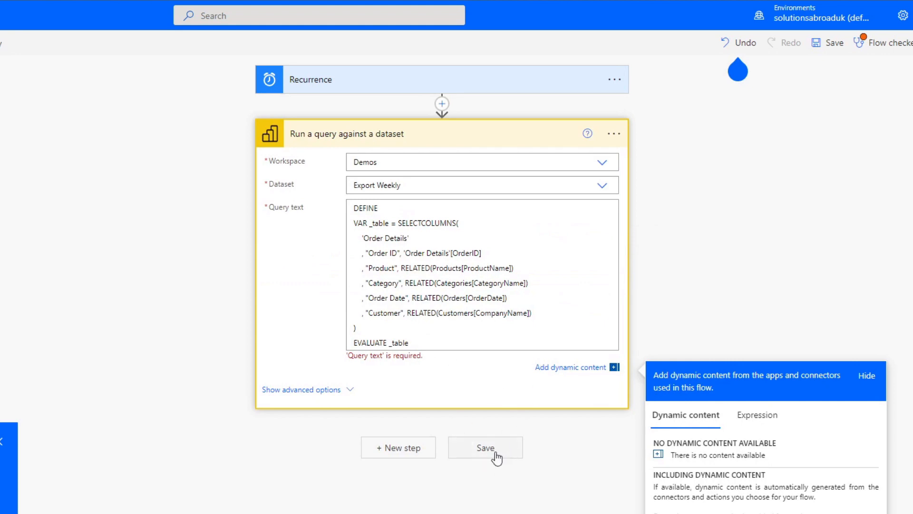
{"action": "left_click", "coordinate": [485, 447]}
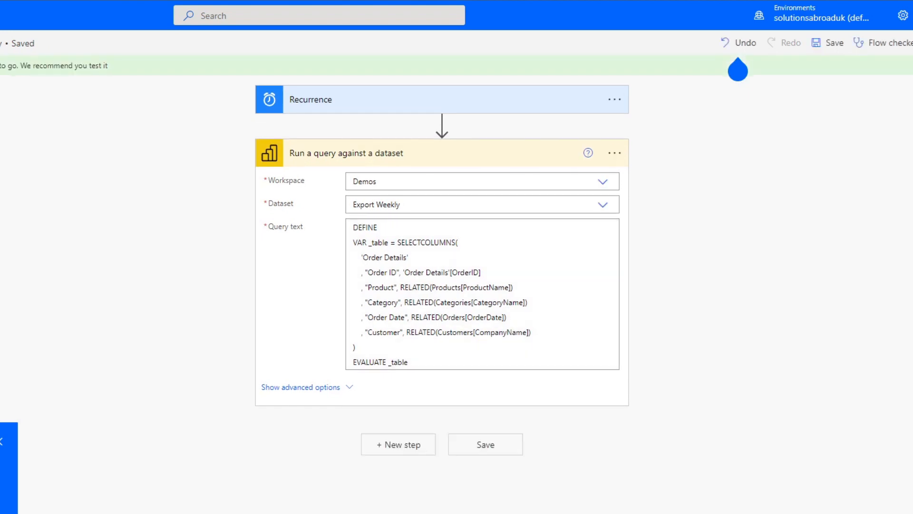
{"action": "left_click", "coordinate": [397, 444]}
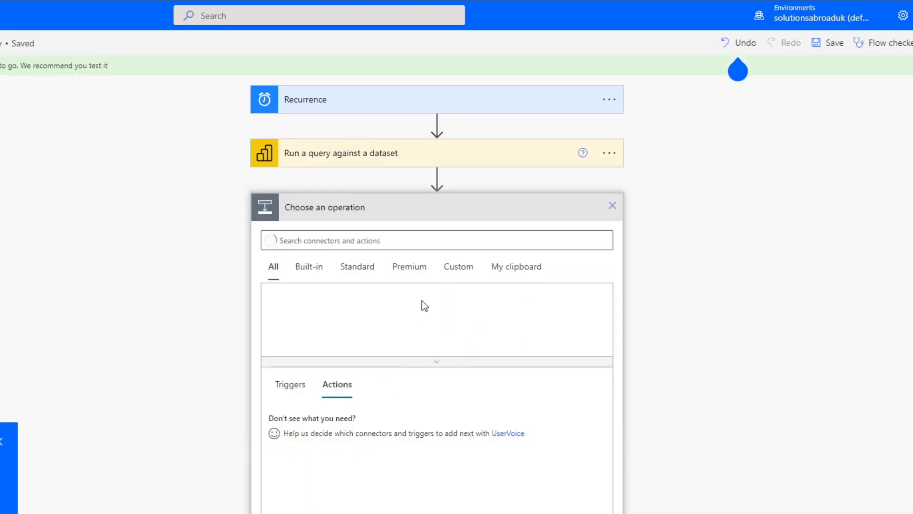
Add a Create CSV table action fed from the query's First table rows dynamic content.
{"action": "type", "text": "create a"}
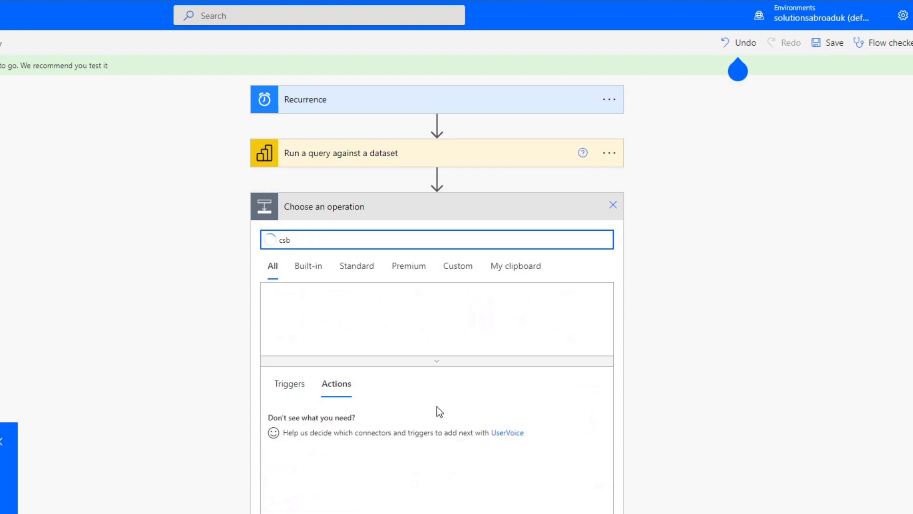
{"action": "type", "text": "csv"}
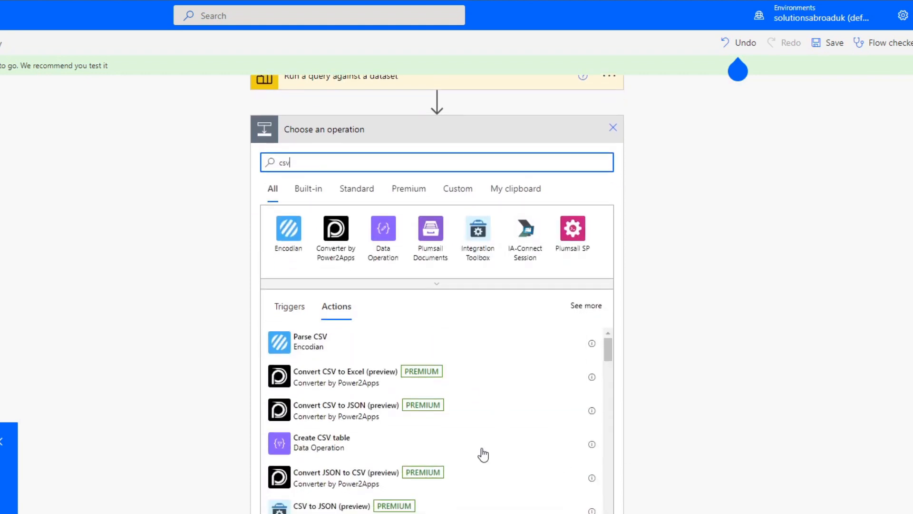
{"action": "left_click", "coordinate": [321, 442]}
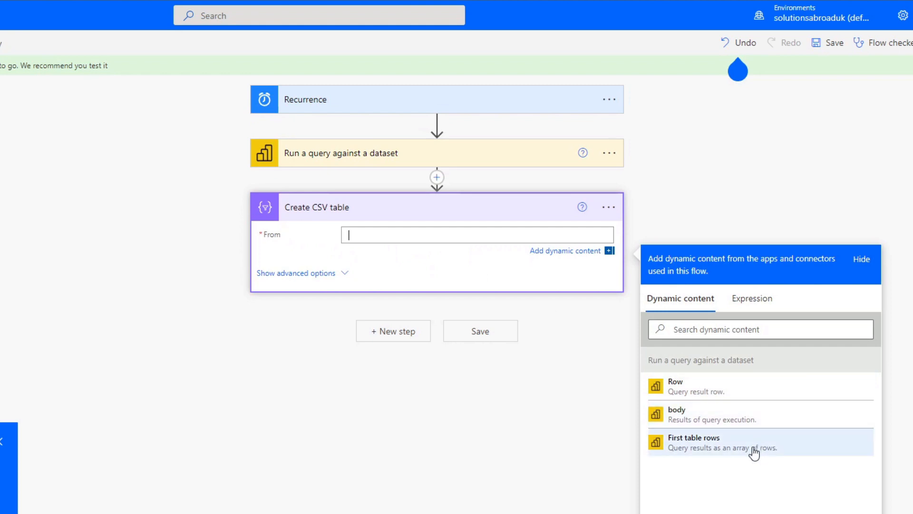
{"action": "left_click", "coordinate": [713, 443]}
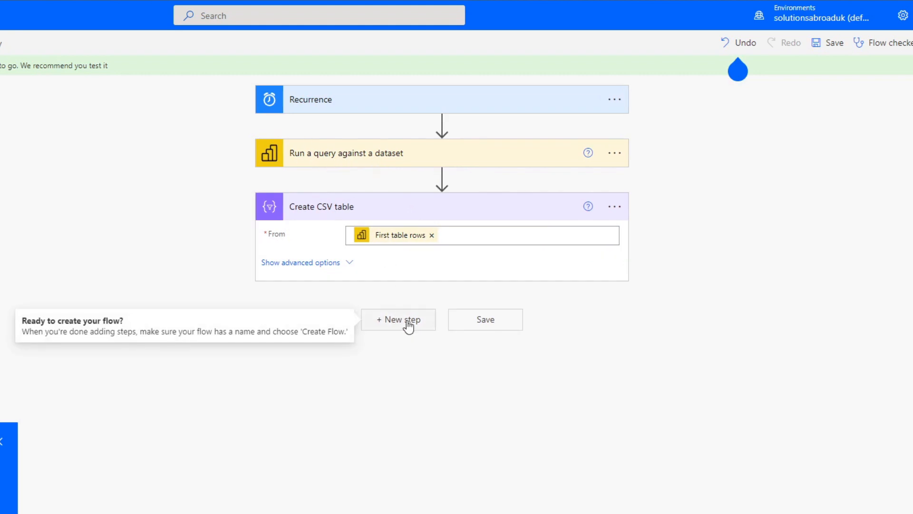
Add a new step and choose SharePoint's Create file action.
{"action": "left_click", "coordinate": [398, 320]}
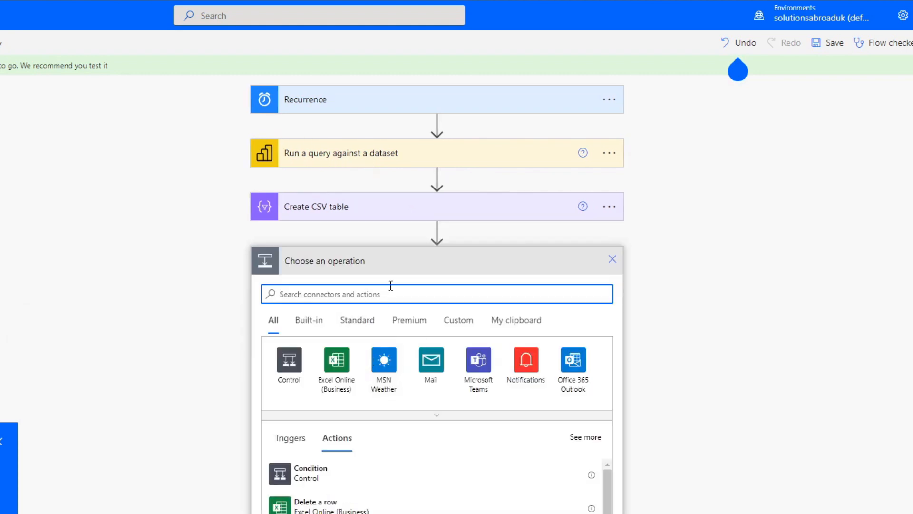
{"action": "type", "text": "create a file"}
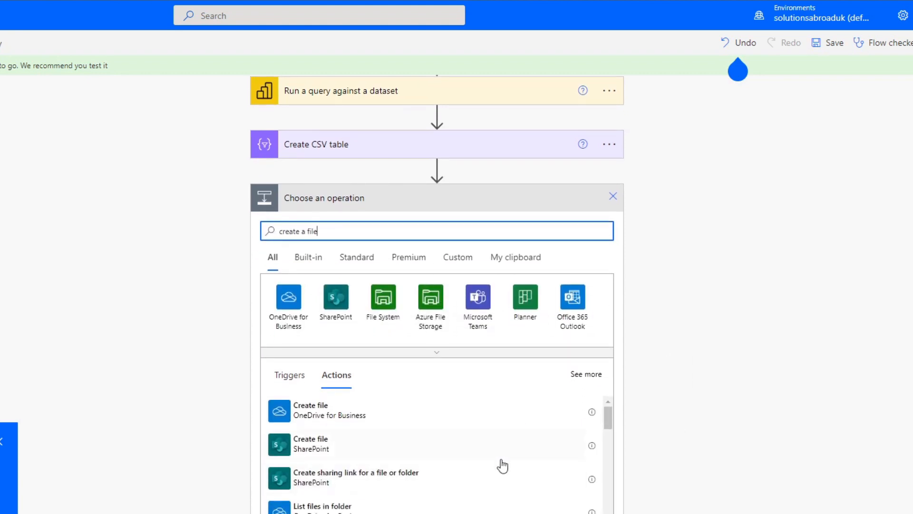
{"action": "mouse_move", "coordinate": [508, 480]}
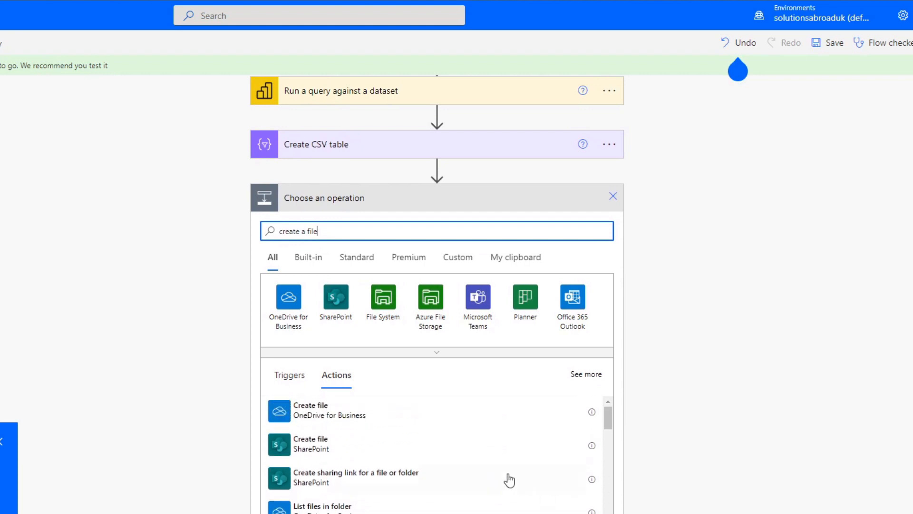
{"action": "left_click", "coordinate": [311, 444]}
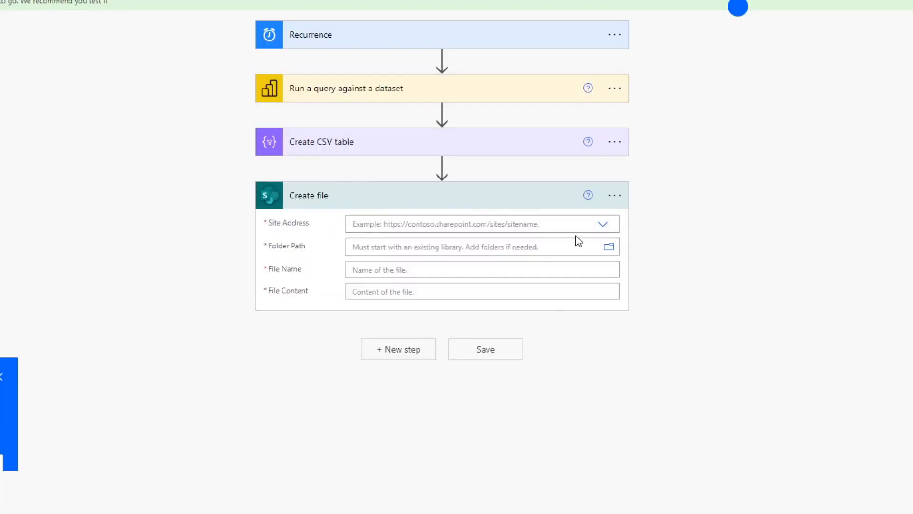
Set Site Address to Solutions Abroad, Folder Path to /Shared Documents/Demos and File Name Orders.csv.
{"action": "left_click", "coordinate": [603, 223]}
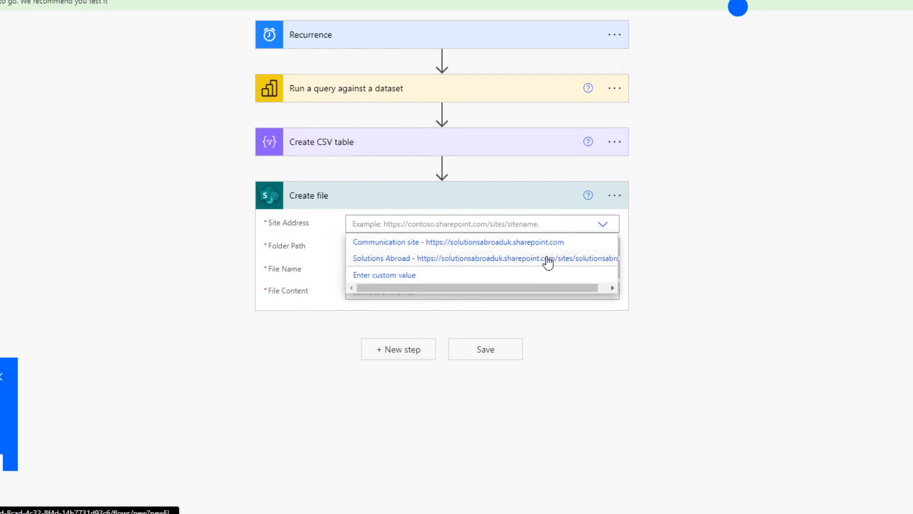
{"action": "left_click", "coordinate": [475, 258]}
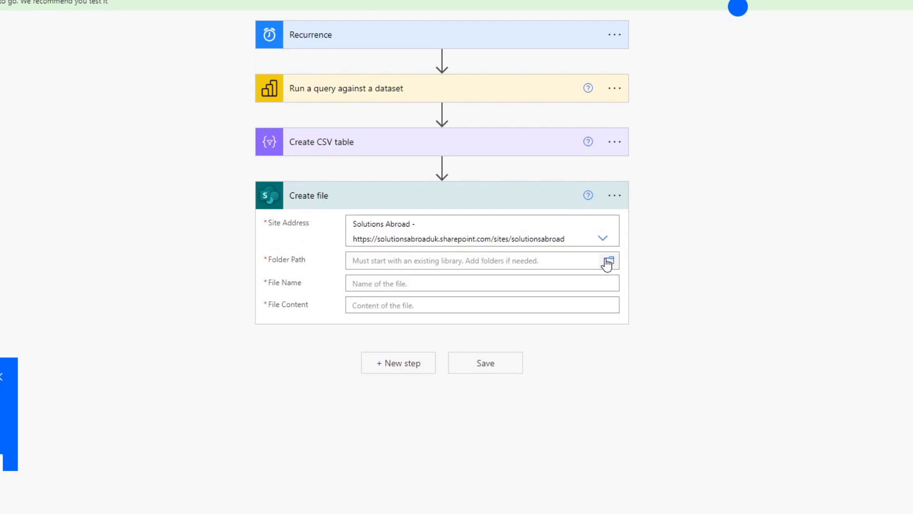
{"action": "left_click", "coordinate": [609, 260]}
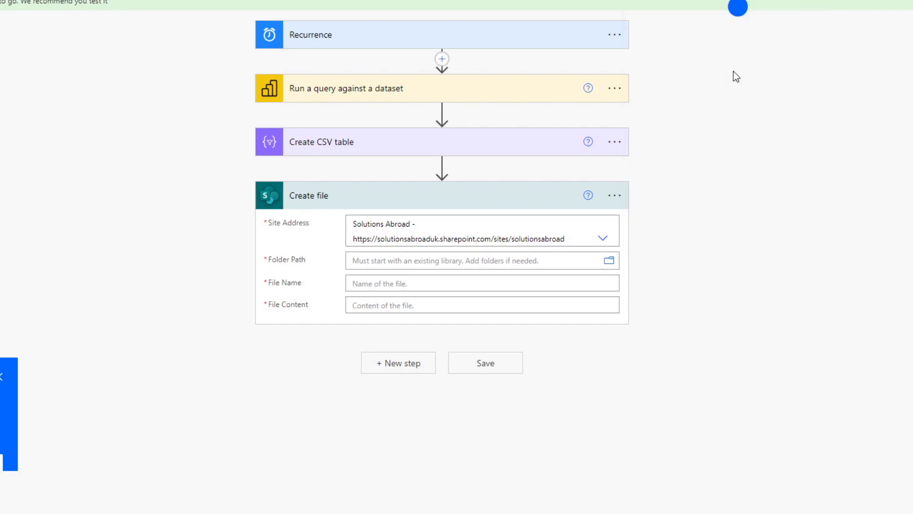
{"action": "left_click", "coordinate": [475, 318]}
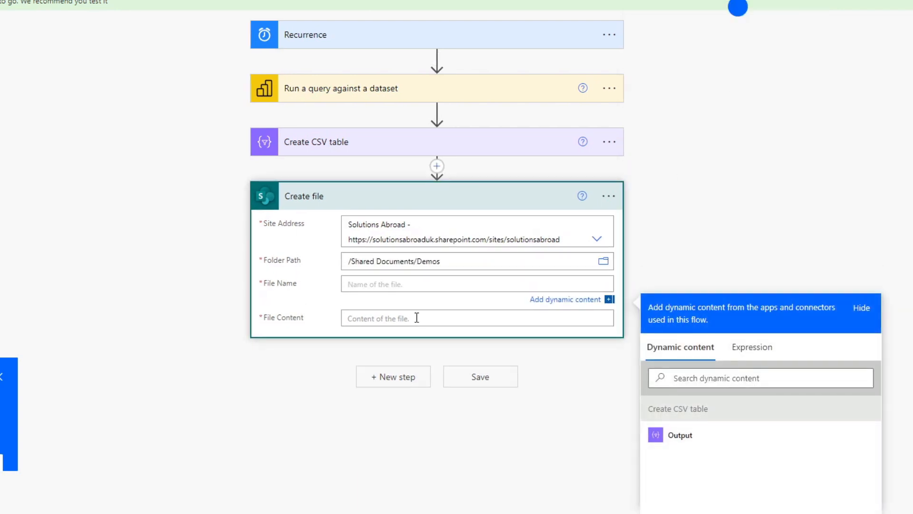
{"action": "mouse_move", "coordinate": [417, 318]}
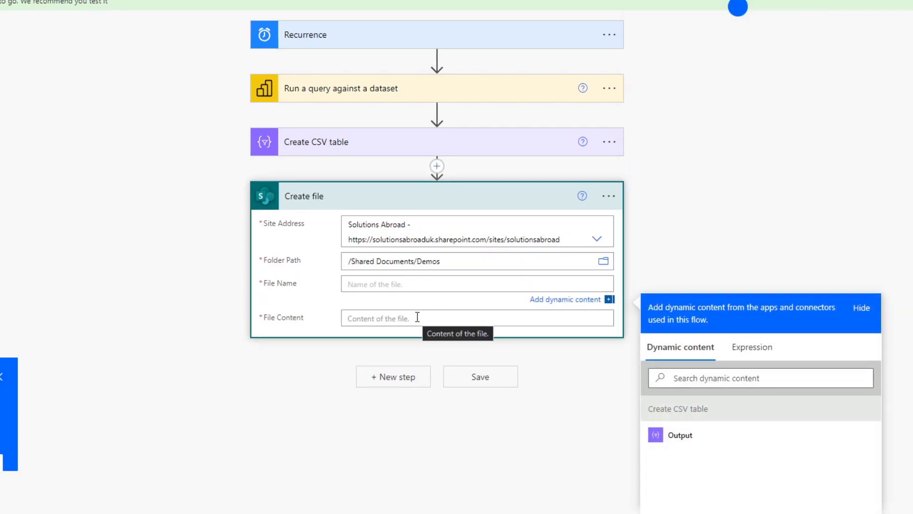
{"action": "type", "text": "Orders.csv"}
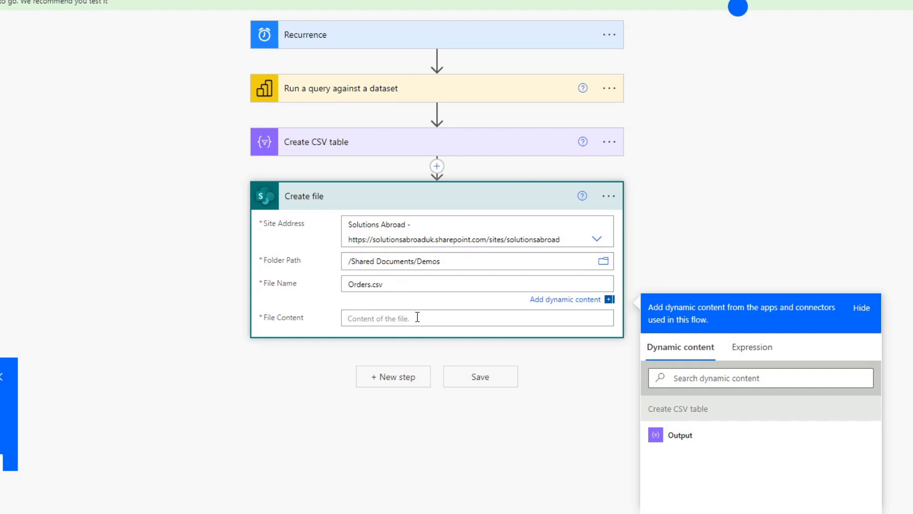
{"action": "mouse_move", "coordinate": [409, 283]}
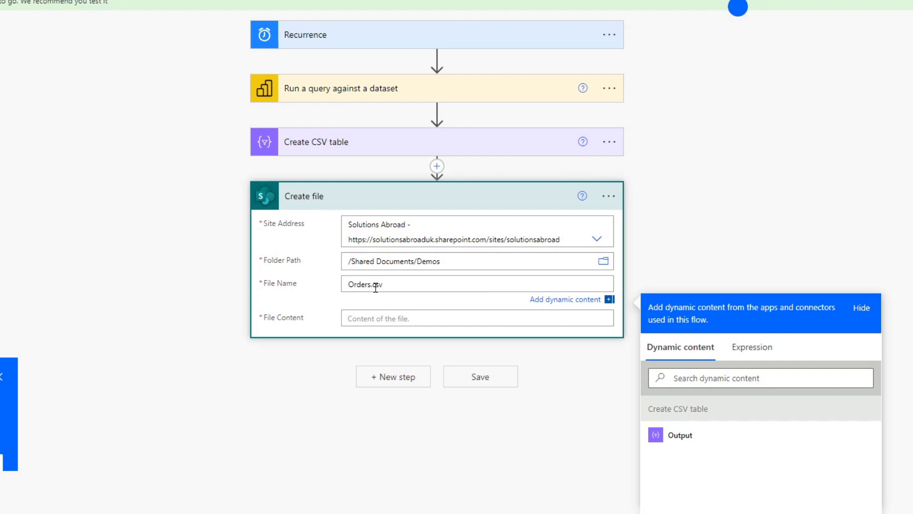
{"action": "mouse_move", "coordinate": [375, 285]}
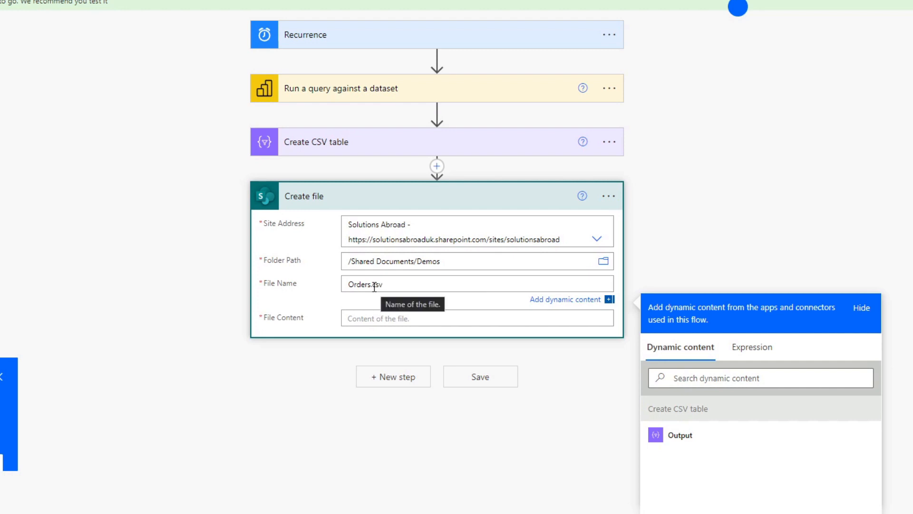
{"action": "mouse_move", "coordinate": [336, 285]}
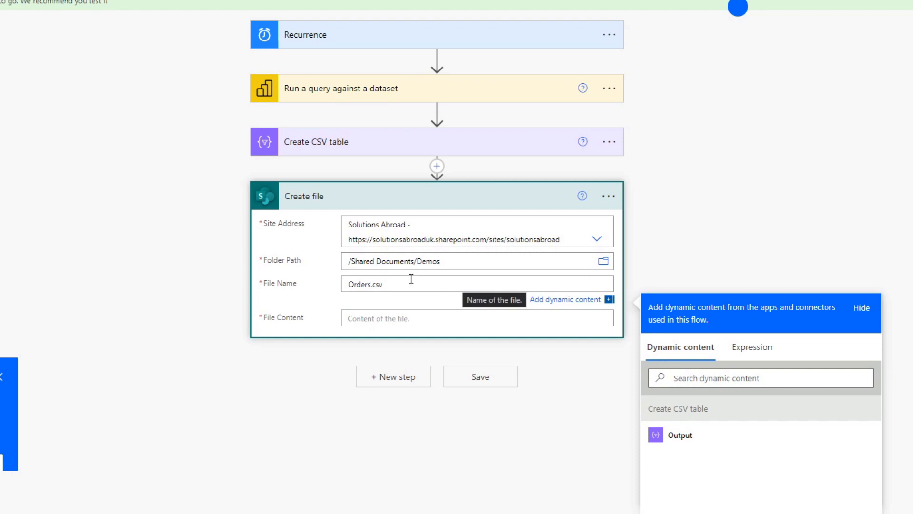
{"action": "mouse_move", "coordinate": [703, 349]}
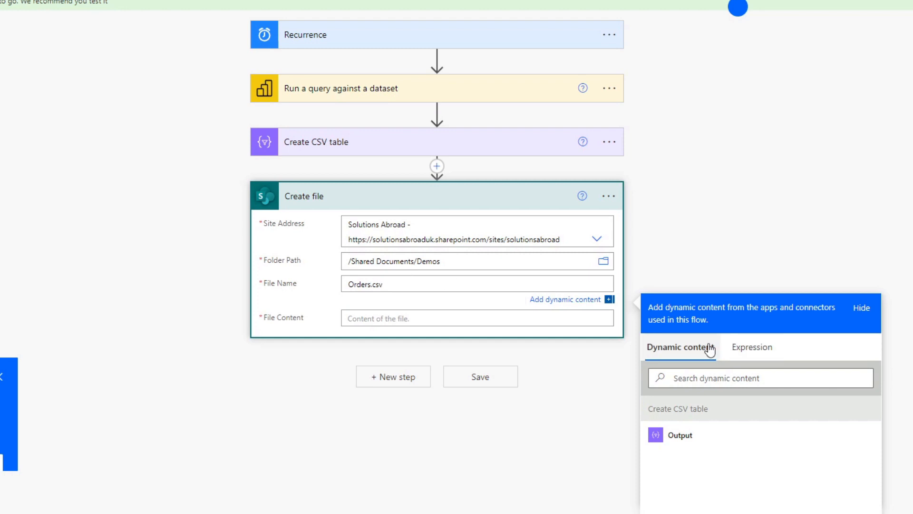
Insert a utcNow() expression into the file name and set File Content to the CSV table Output.
{"action": "left_click", "coordinate": [751, 346]}
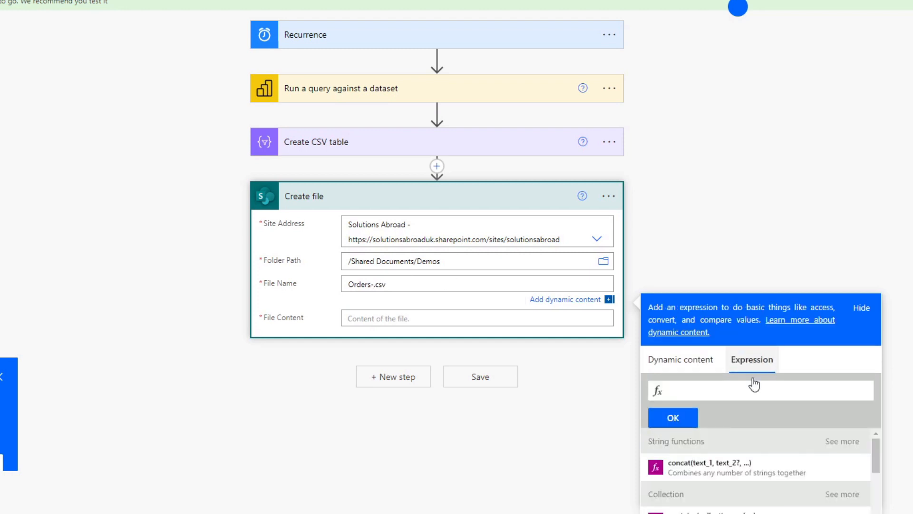
{"action": "scroll", "scroll_direction": "down", "scroll_amount": 3}
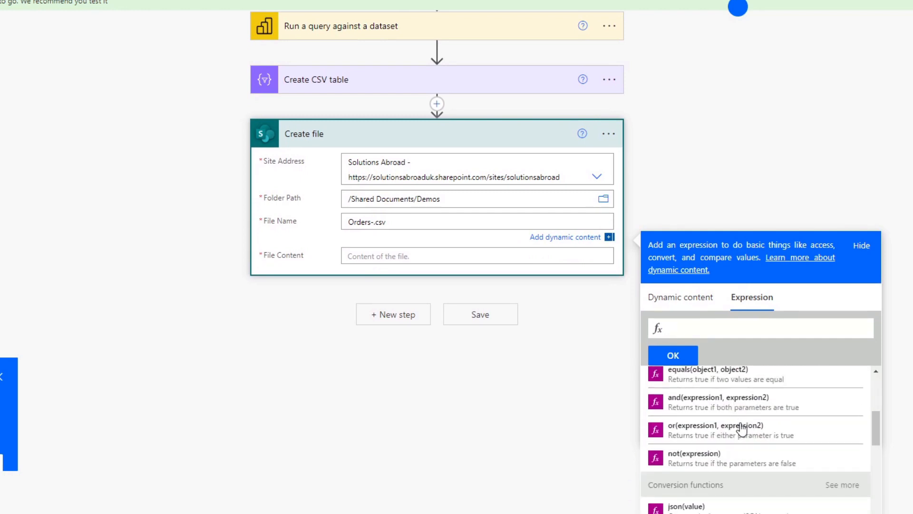
{"action": "scroll", "scroll_direction": "down", "scroll_amount": 3}
{"action": "type", "text": "utcNow()"}
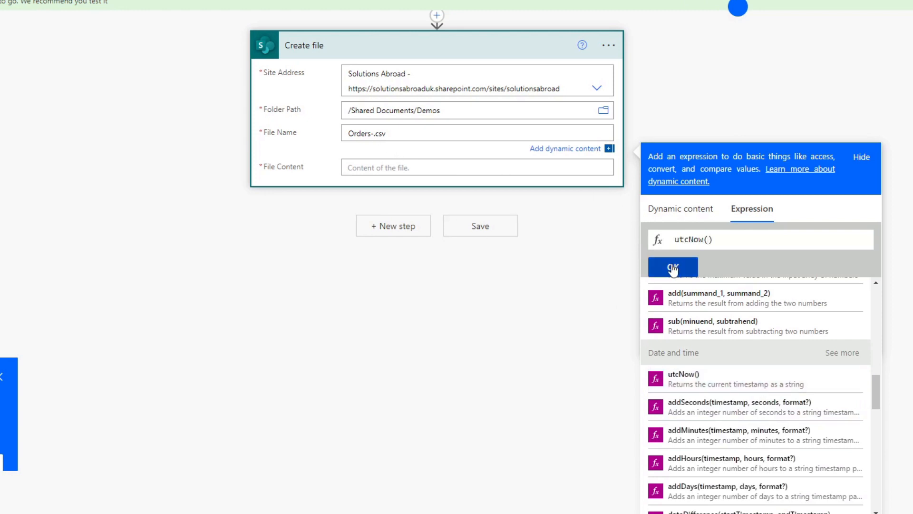
{"action": "left_click", "coordinate": [673, 266]}
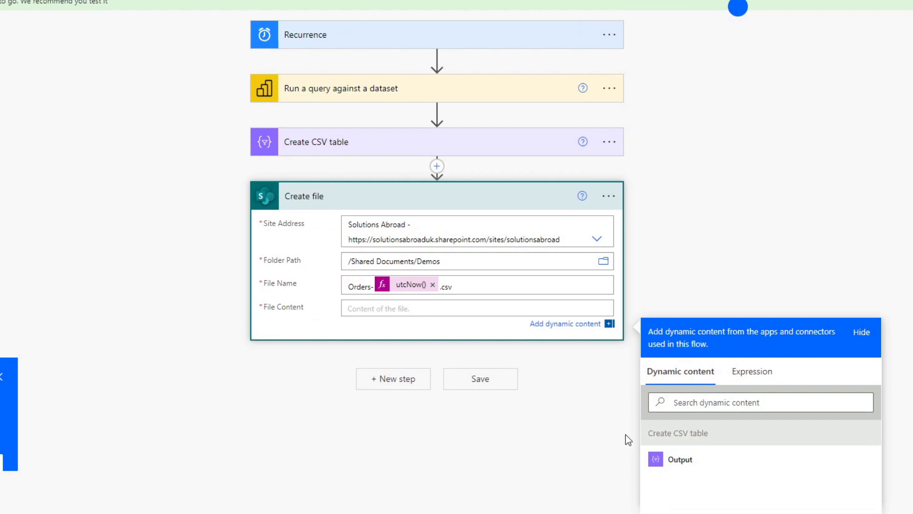
{"action": "left_click", "coordinate": [679, 459]}
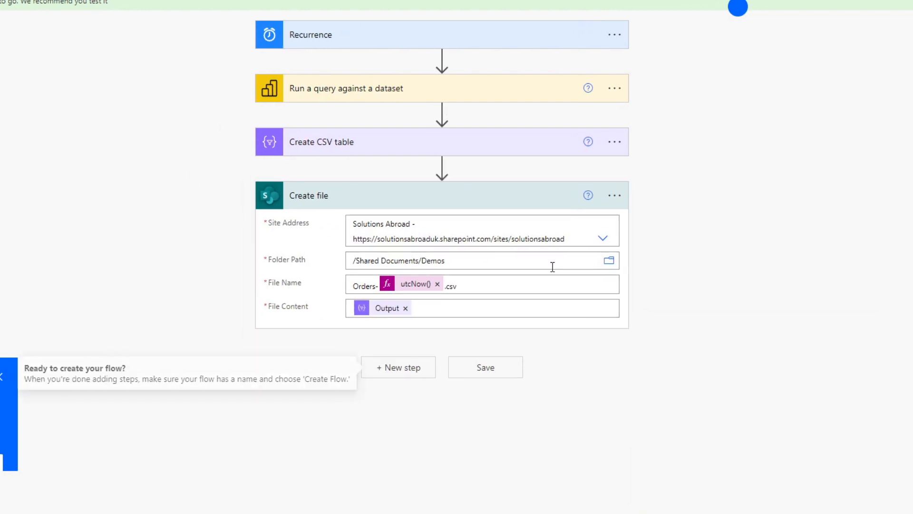
Run a manual test of the Export Weekly flow and confirm all four steps succeed.
{"action": "scroll", "scroll_direction": "down", "scroll_amount": 3}
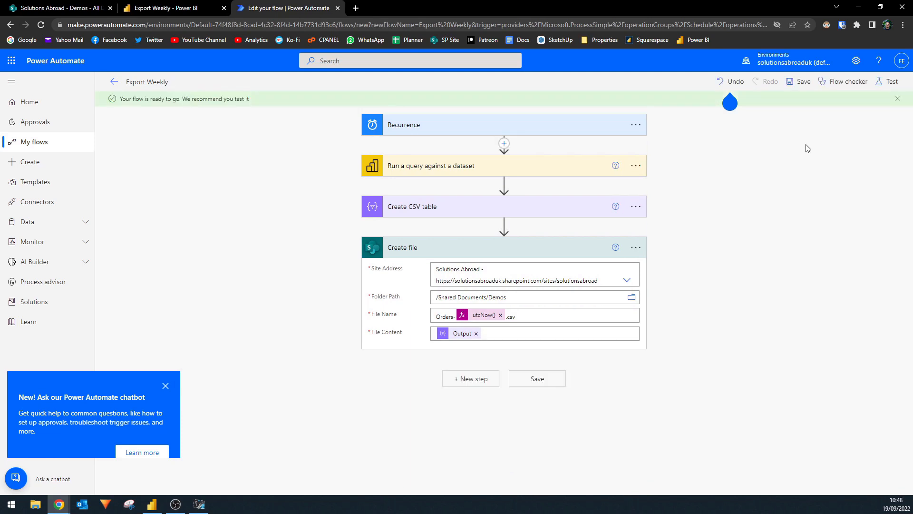
{"action": "mouse_move", "coordinate": [893, 86]}
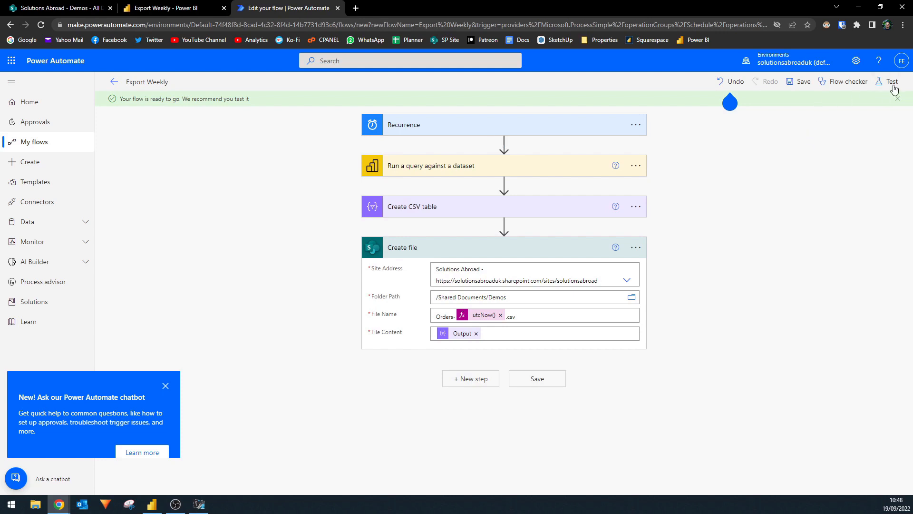
{"action": "left_click", "coordinate": [891, 82]}
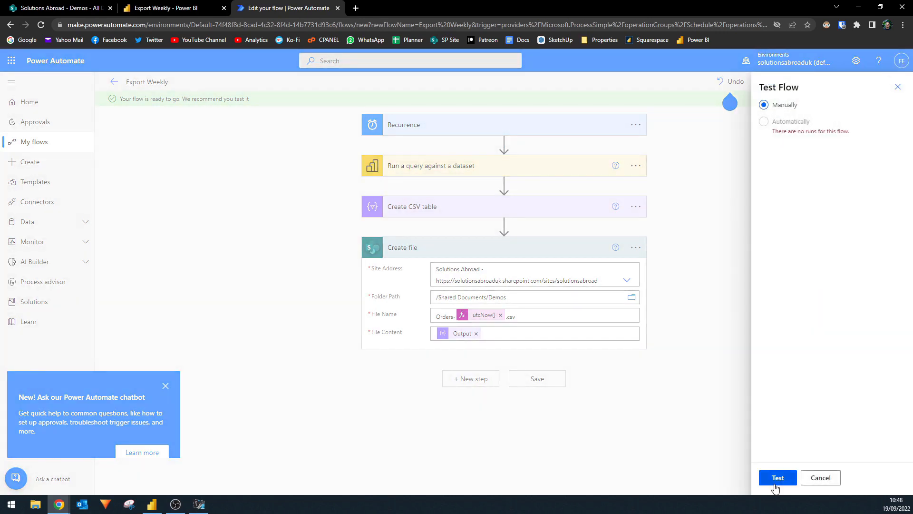
{"action": "left_click", "coordinate": [778, 477]}
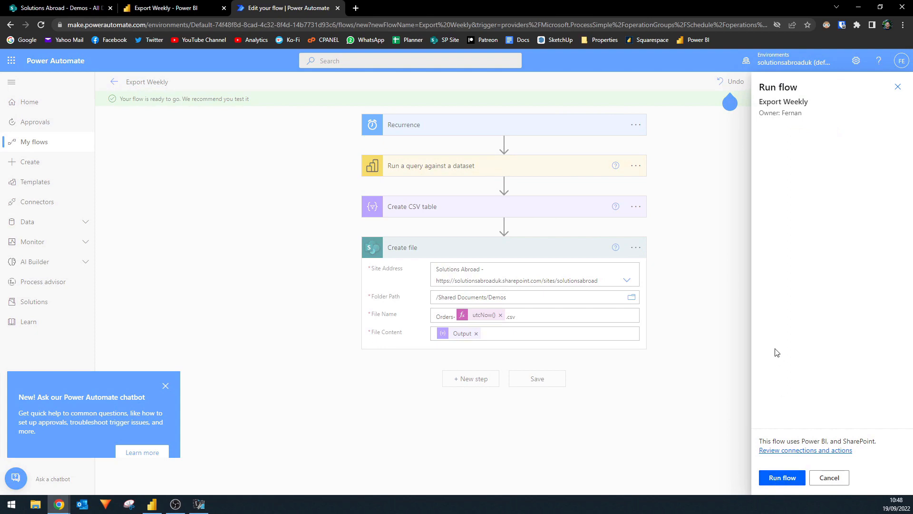
{"action": "left_click", "coordinate": [781, 477]}
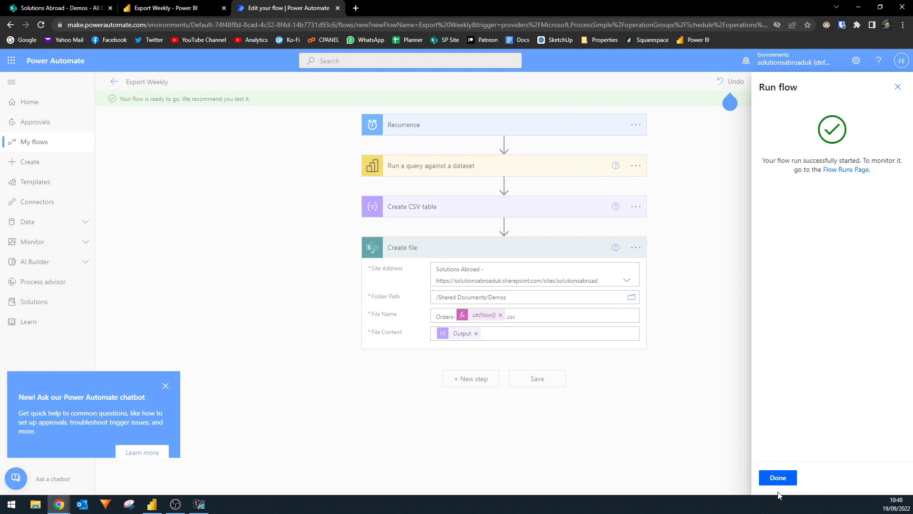
{"action": "left_click", "coordinate": [778, 478]}
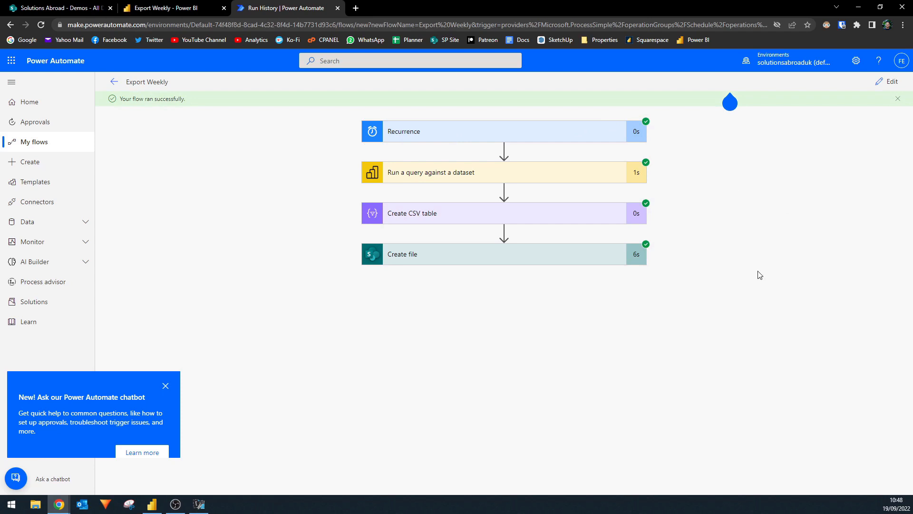
{"action": "mouse_move", "coordinate": [555, 219]}
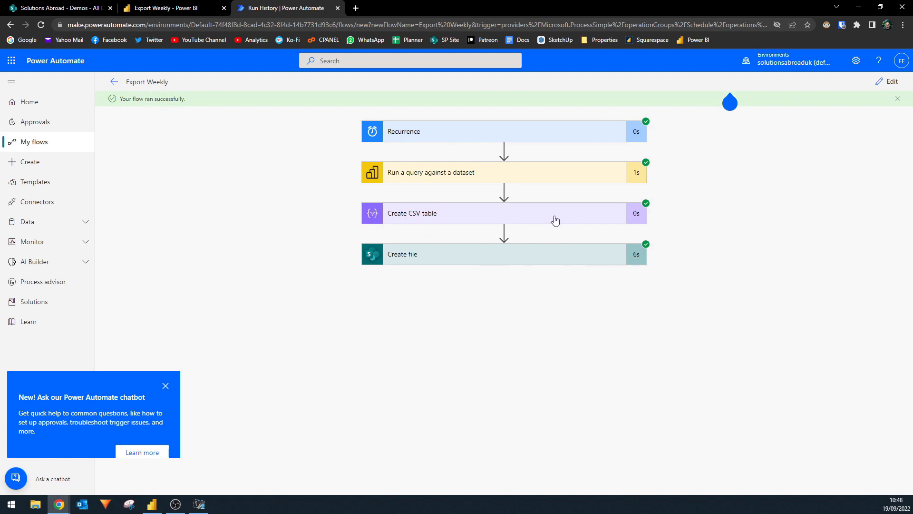
{"action": "mouse_move", "coordinate": [493, 187]}
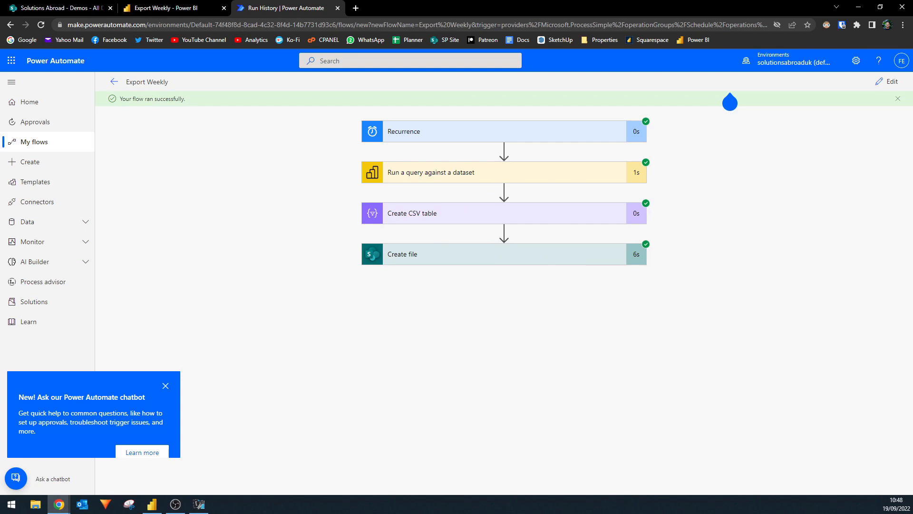
{"action": "left_click", "coordinate": [62, 8]}
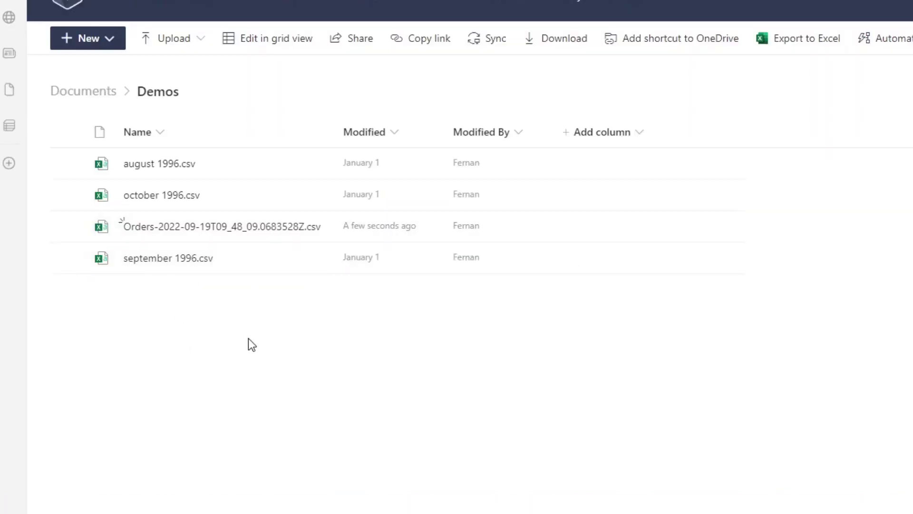
{"action": "mouse_move", "coordinate": [176, 236]}
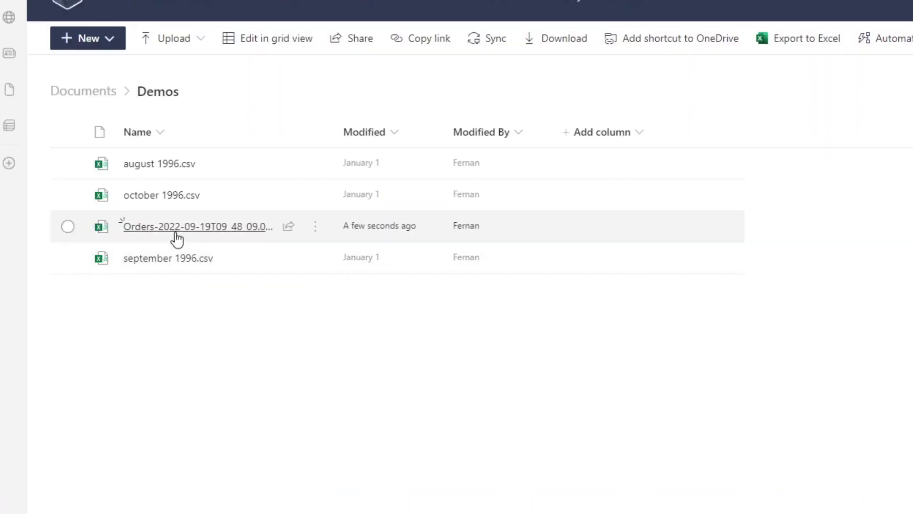
Open the new timestamped Orders CSV from the Demos library in Excel Online to review its rows.
{"action": "left_click", "coordinate": [186, 226]}
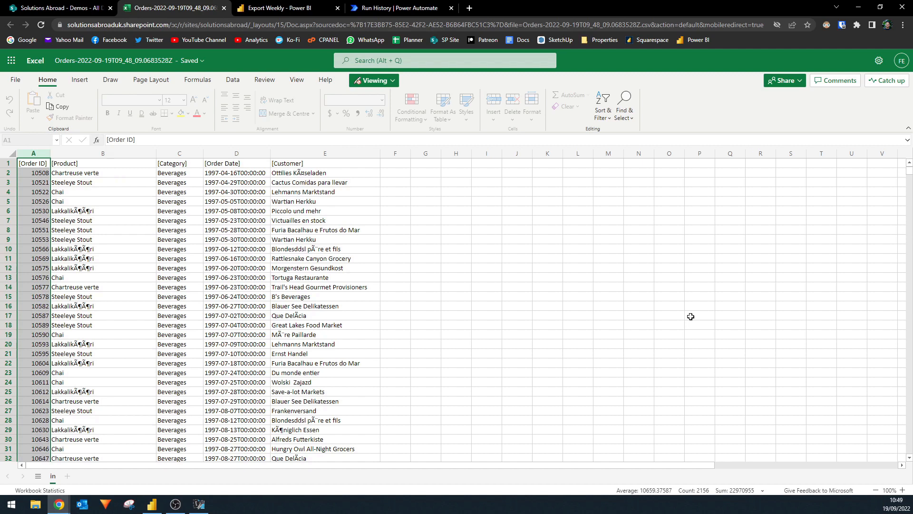
{"action": "mouse_move", "coordinate": [608, 346]}
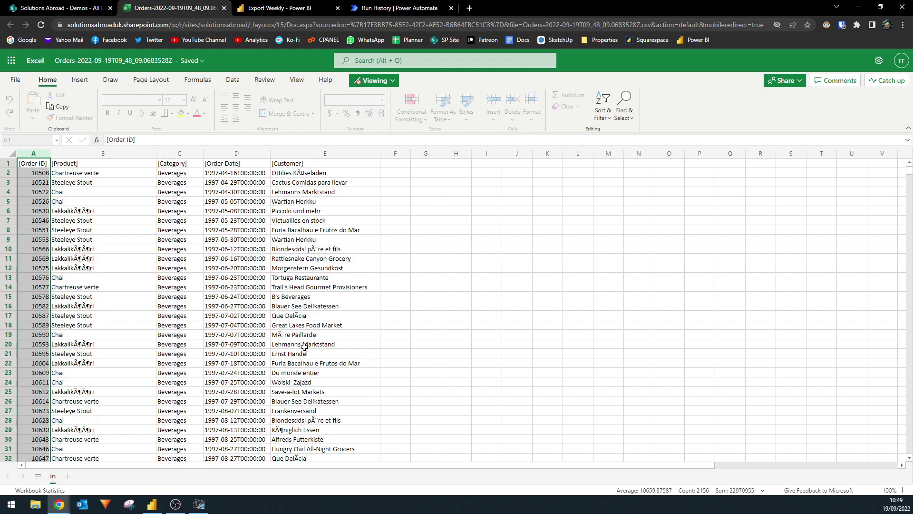
{"action": "mouse_move", "coordinate": [4, 480]}
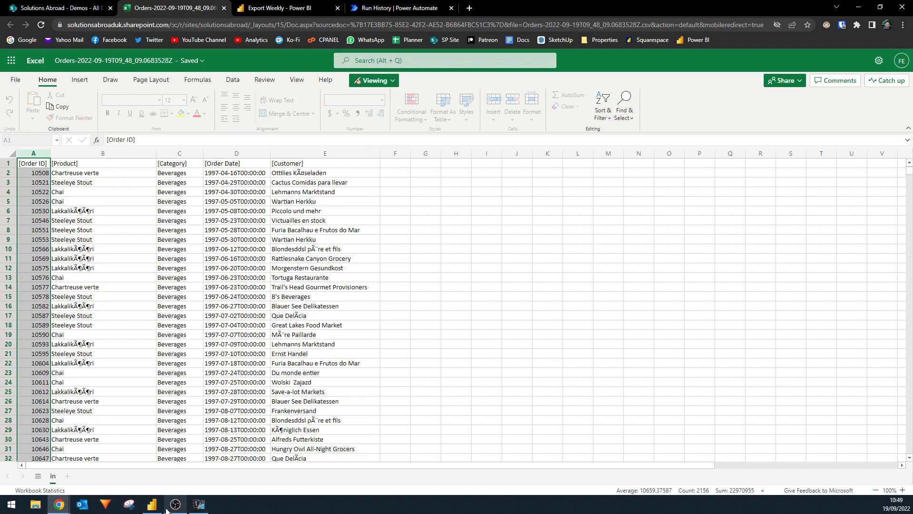
{"action": "left_click", "coordinate": [149, 504]}
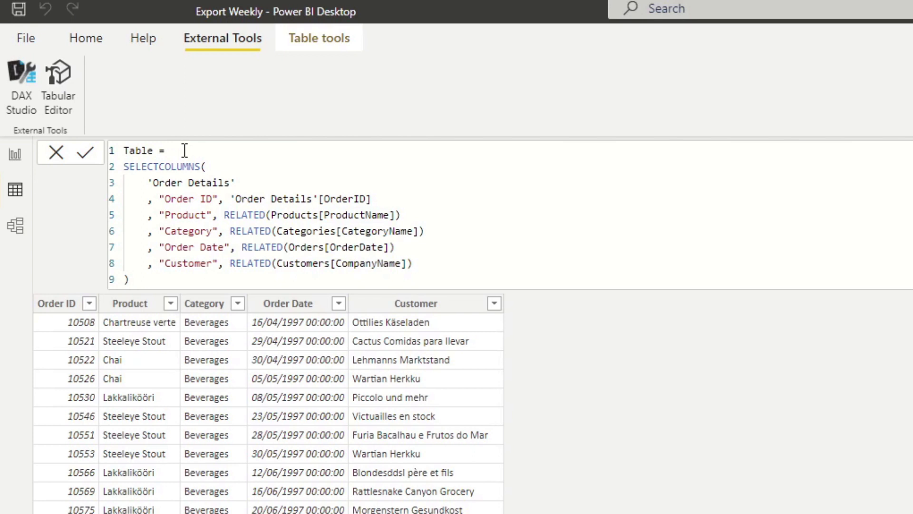
Wrap the SELECTCOLUMNS expression in CALCULATETABLE( ) with a filter argument started.
{"action": "type", "text": "CALCULATETABLE("}
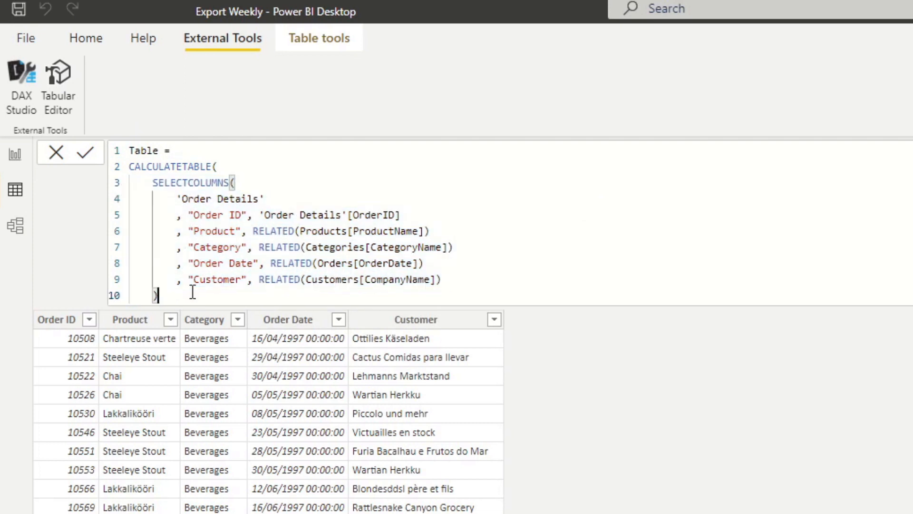
{"action": "key", "text": "Enter"}
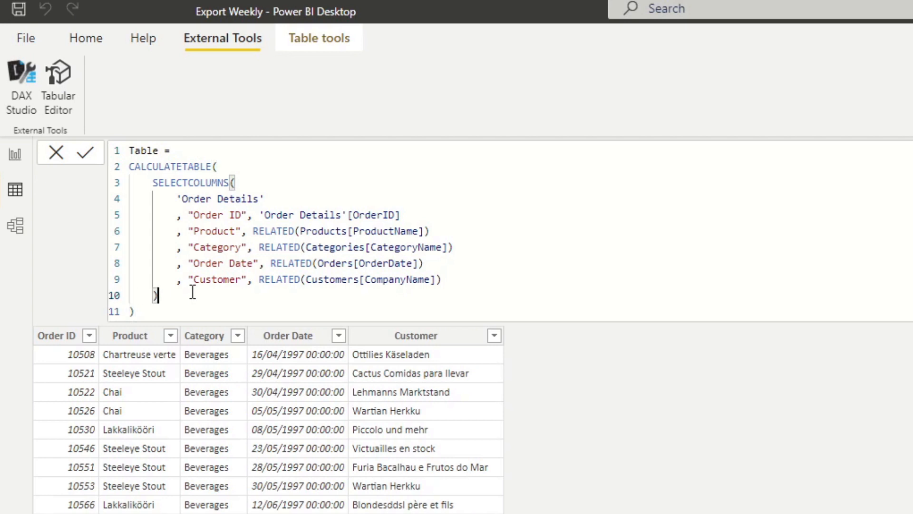
{"action": "type", "text": ", fi"}
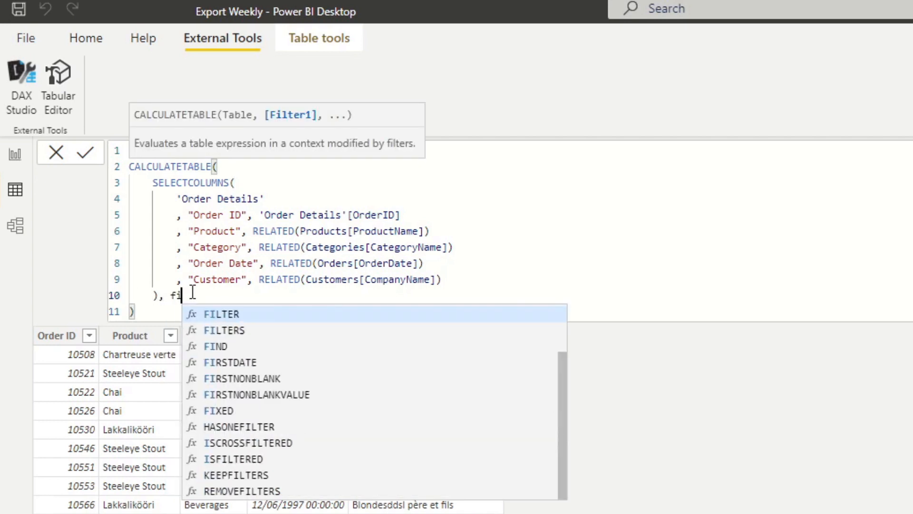
{"action": "key", "text": "Backspace"}
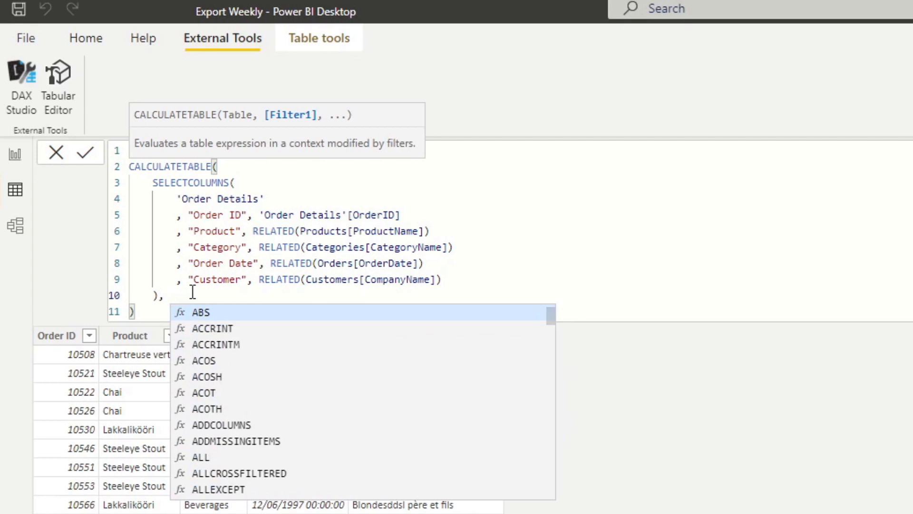
Add the filter YEAR(Orders[OrderDate]) = 1998 and commit the formula.
{"action": "type", "text": "YEA"}
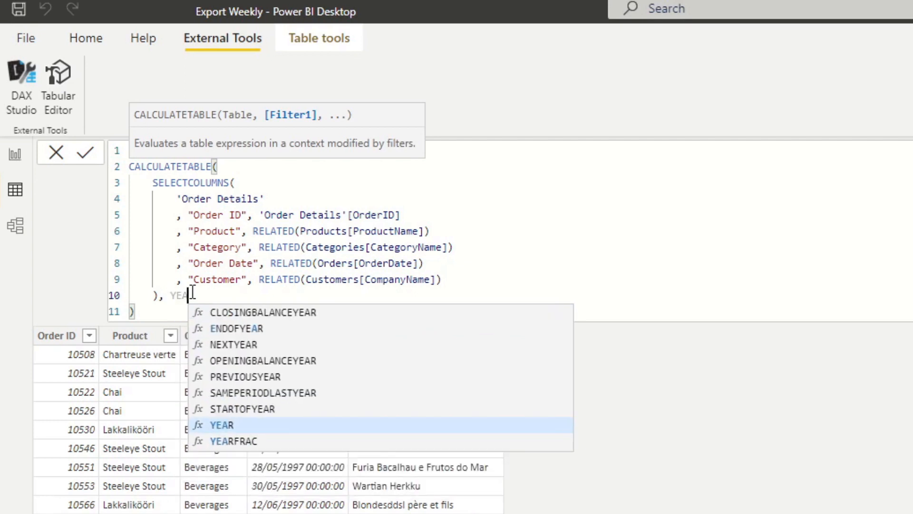
{"action": "type", "text": "(Order"}
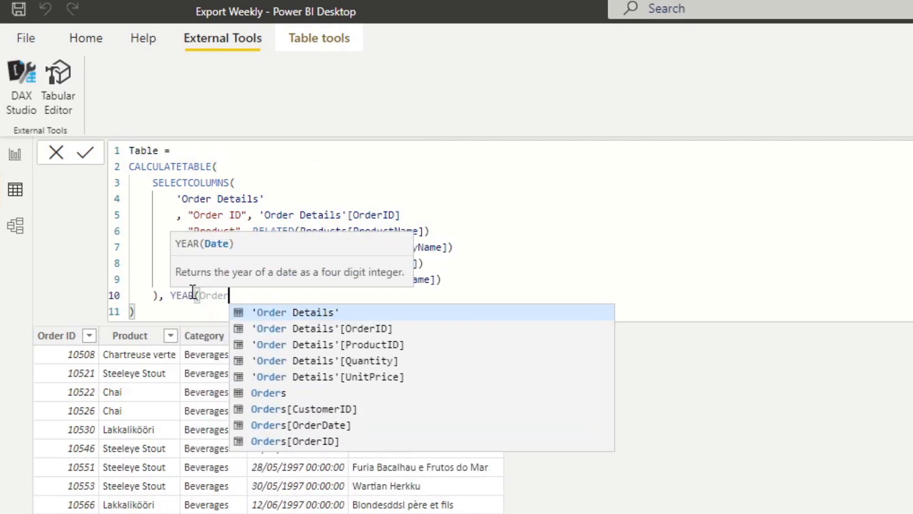
{"action": "type", "text": "Orders[OrderDate]) = \""}
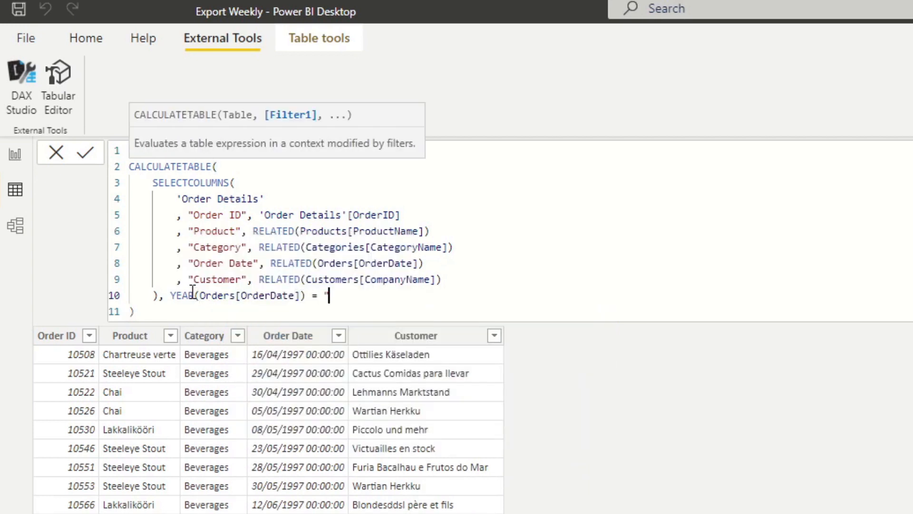
{"action": "type", "text": "1998"}
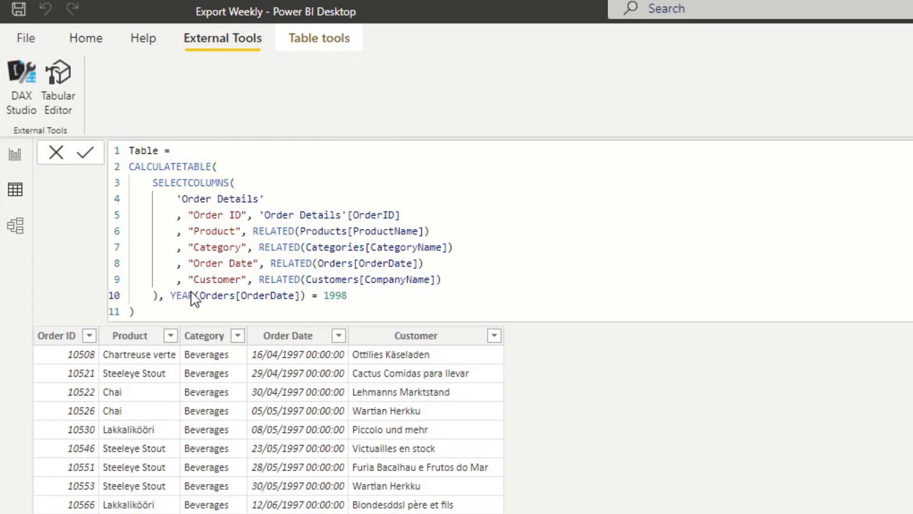
{"action": "left_click", "coordinate": [86, 152]}
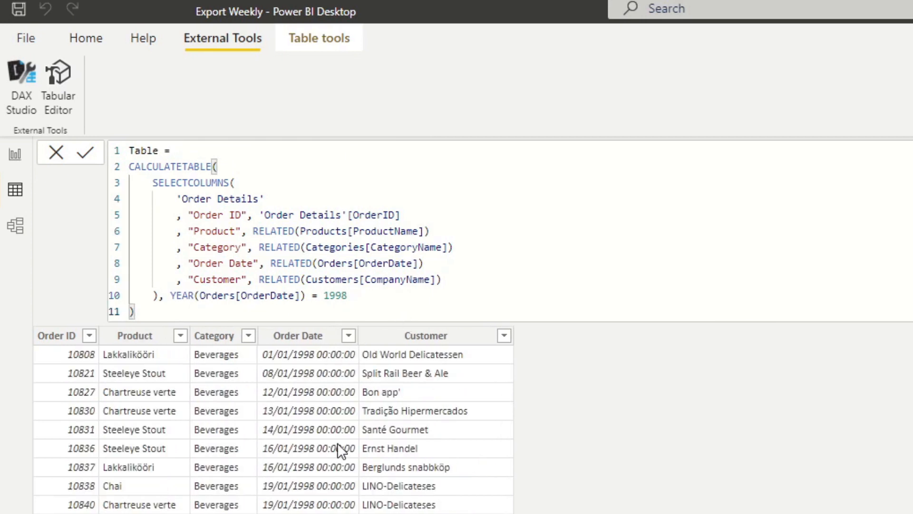
{"action": "mouse_move", "coordinate": [446, 507]}
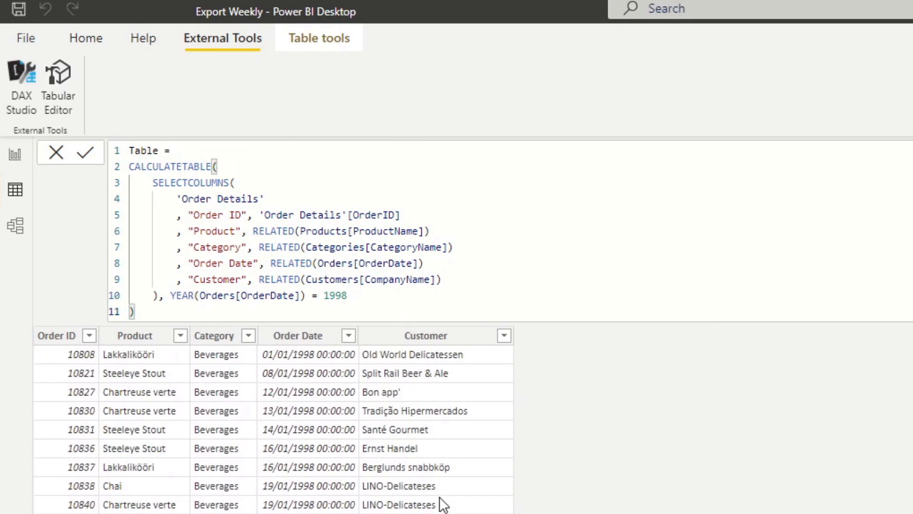